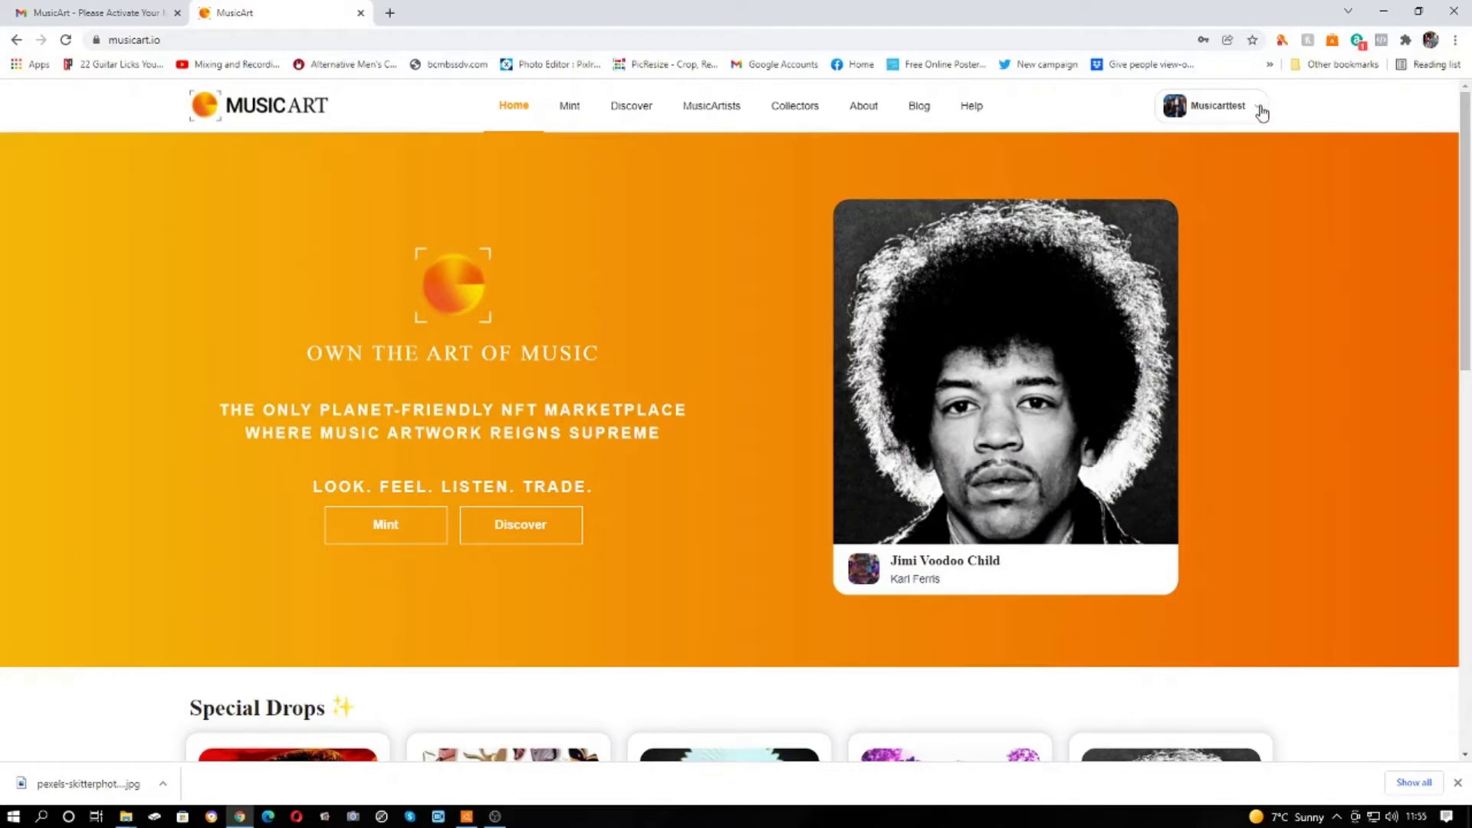
pyautogui.moveTo(1170, 120)
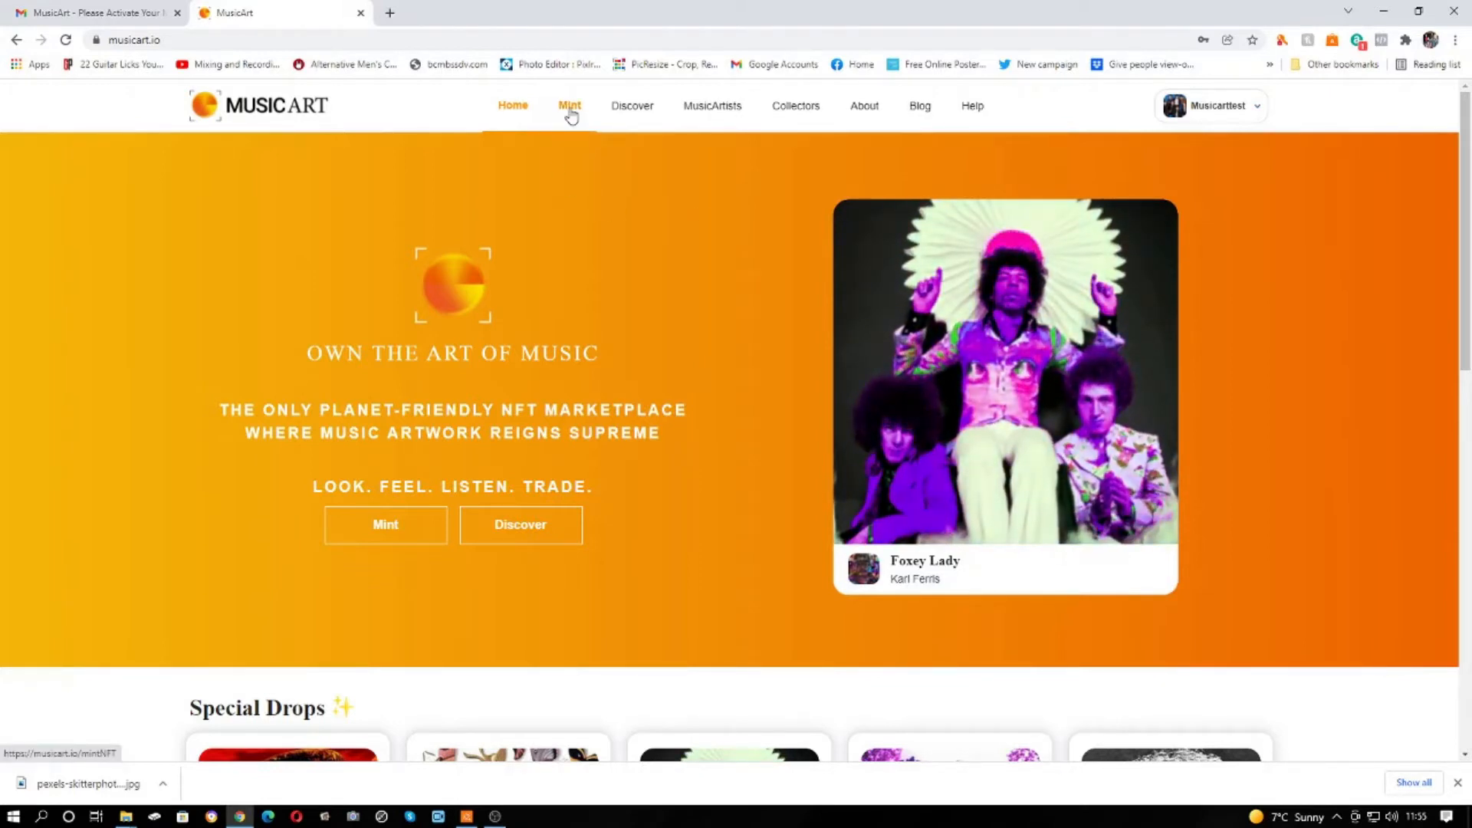
# Open the Mint NFT page from the top navigation bar.
pyautogui.click(570, 105)
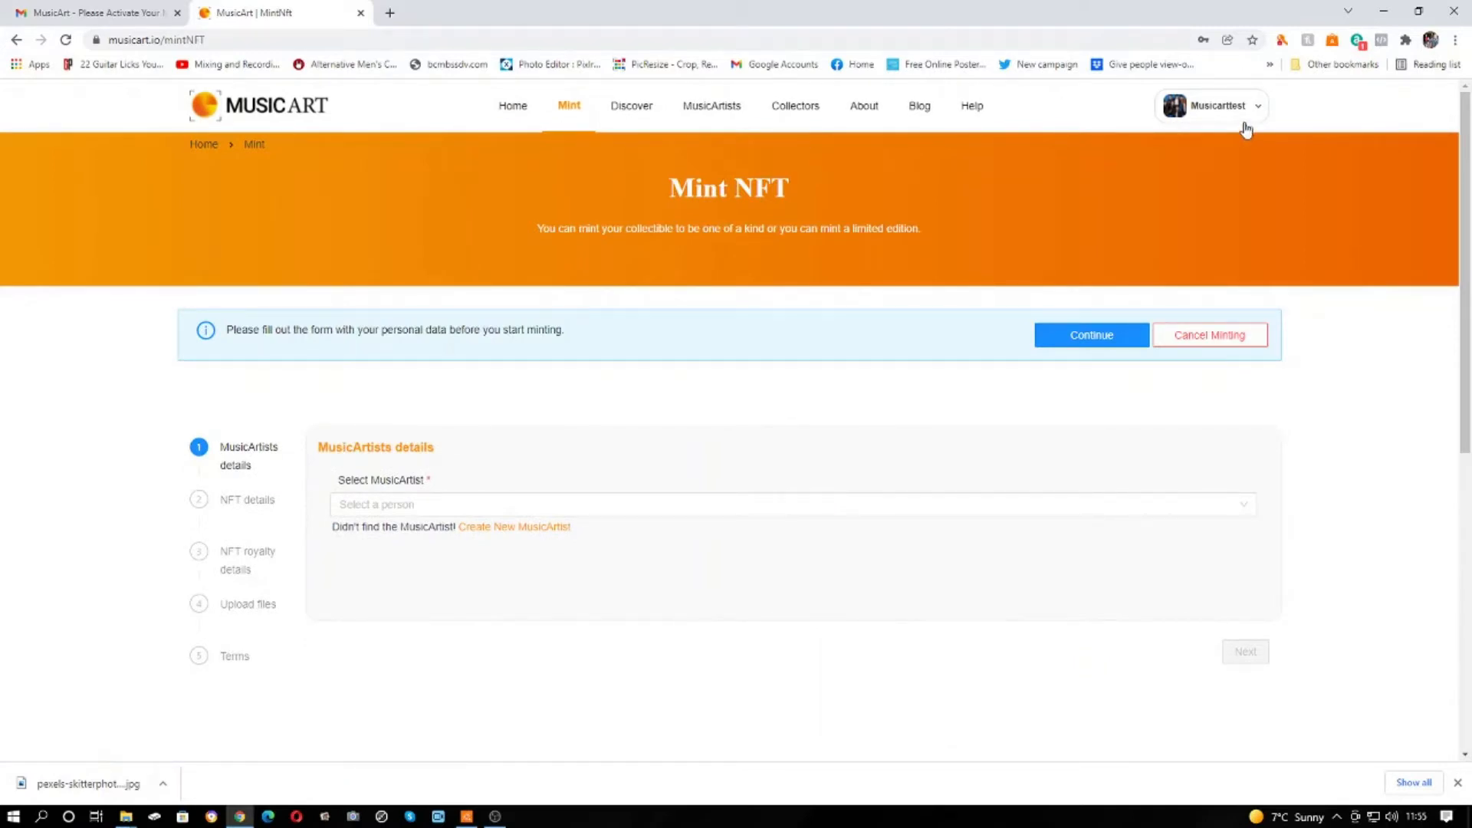
pyautogui.moveTo(1241, 124)
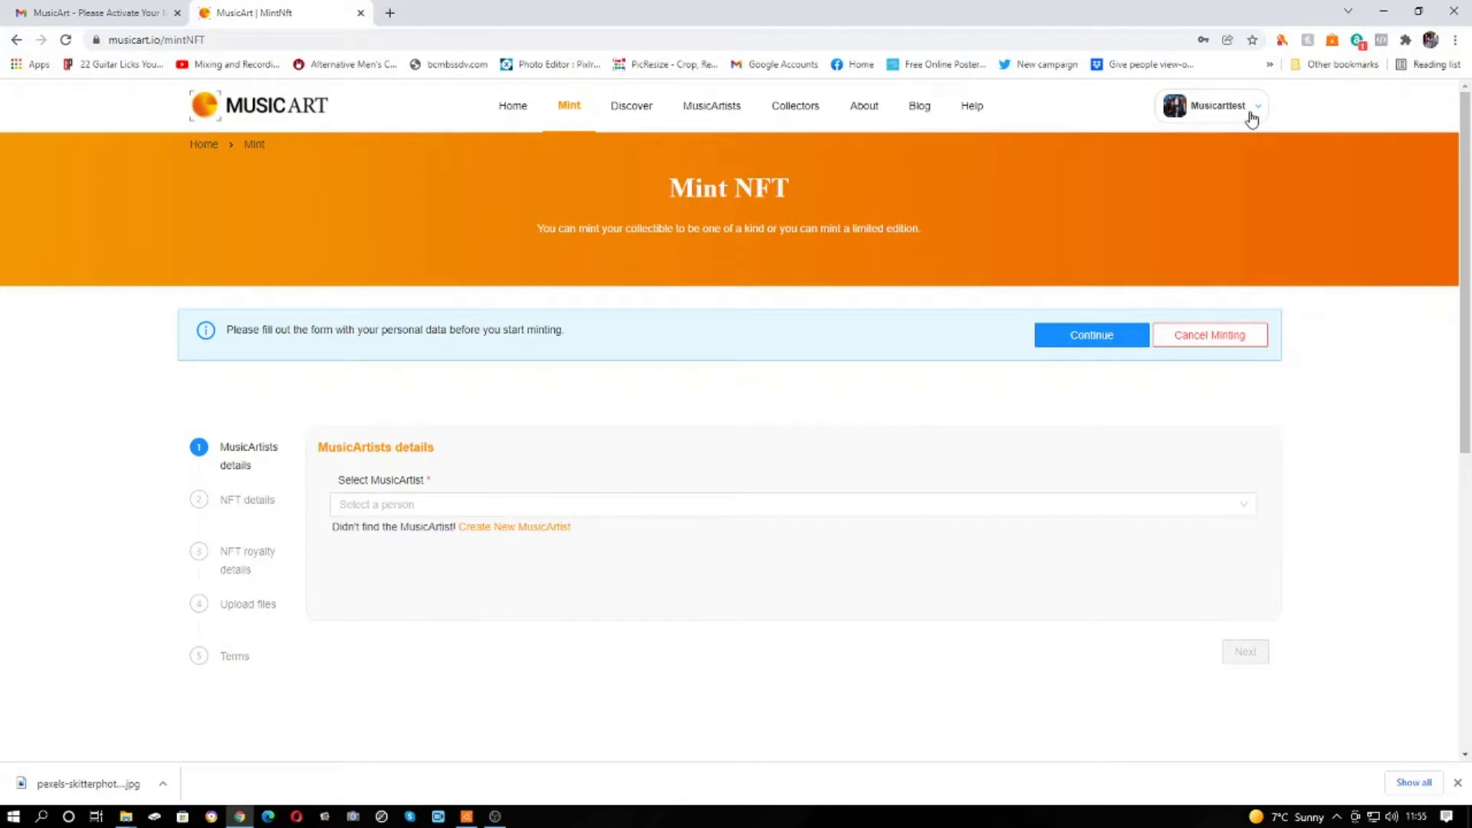
pyautogui.moveTo(401, 446)
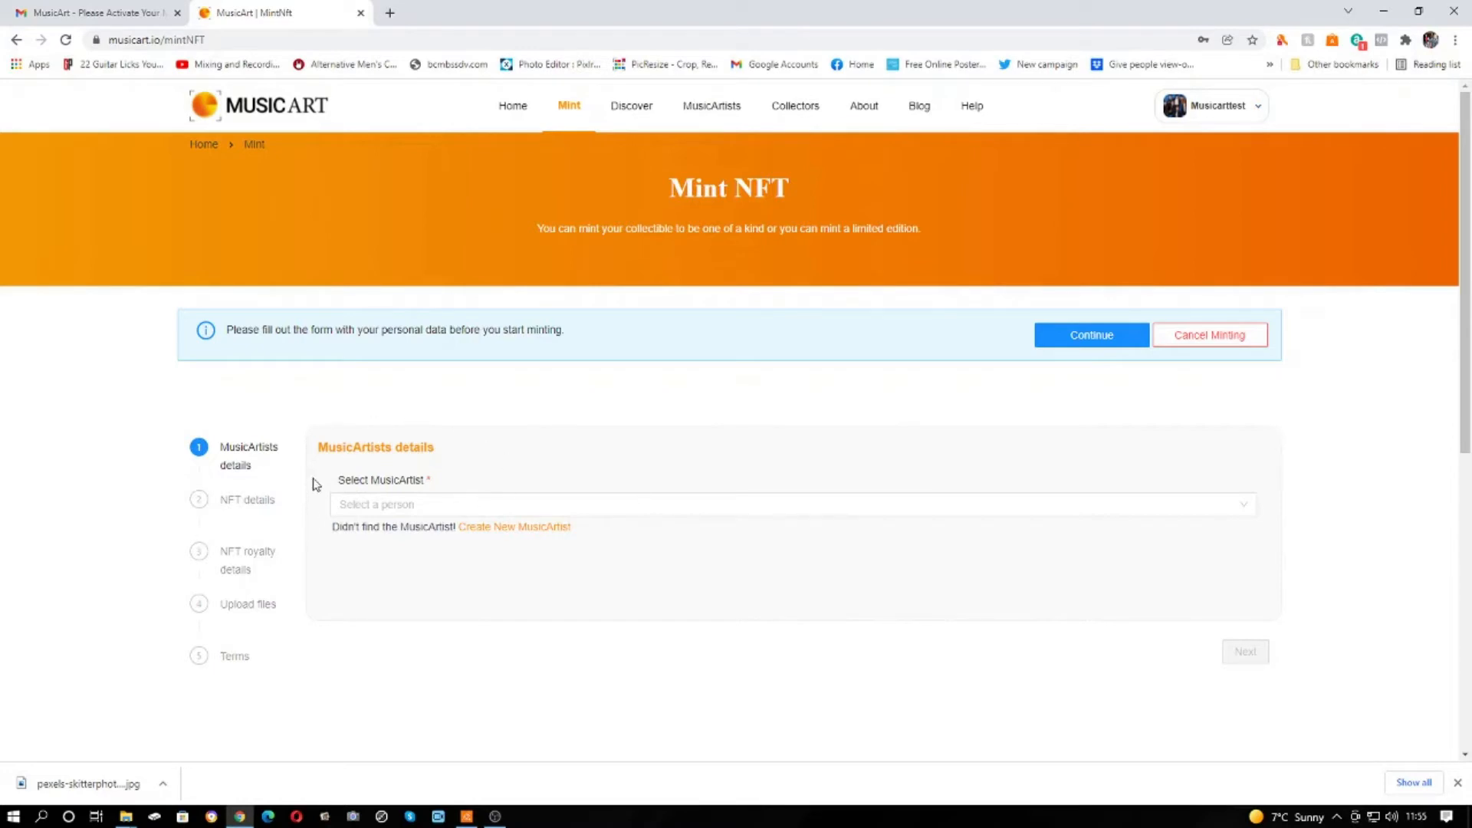
pyautogui.moveTo(356, 557)
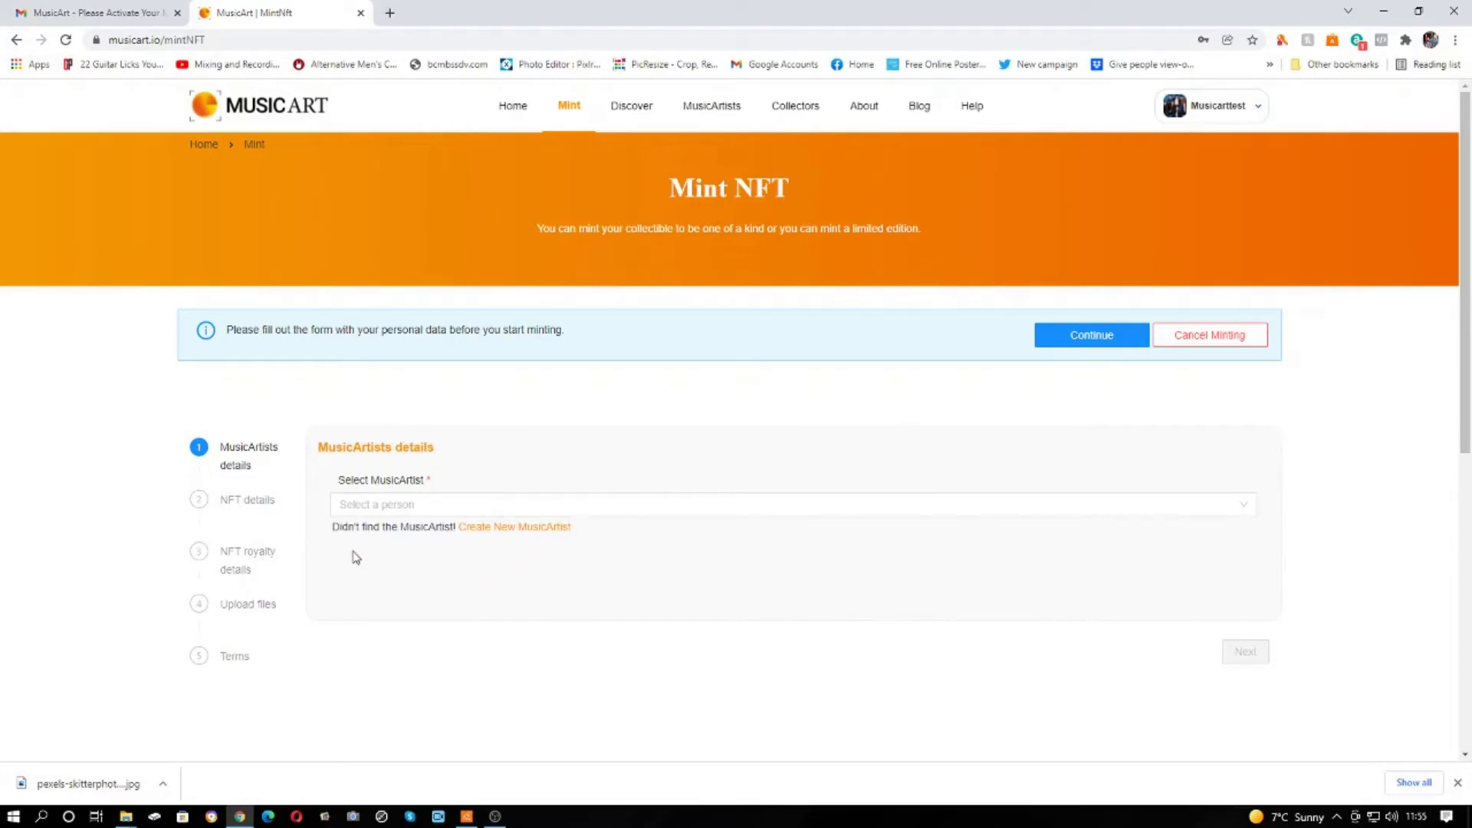
pyautogui.moveTo(661, 435)
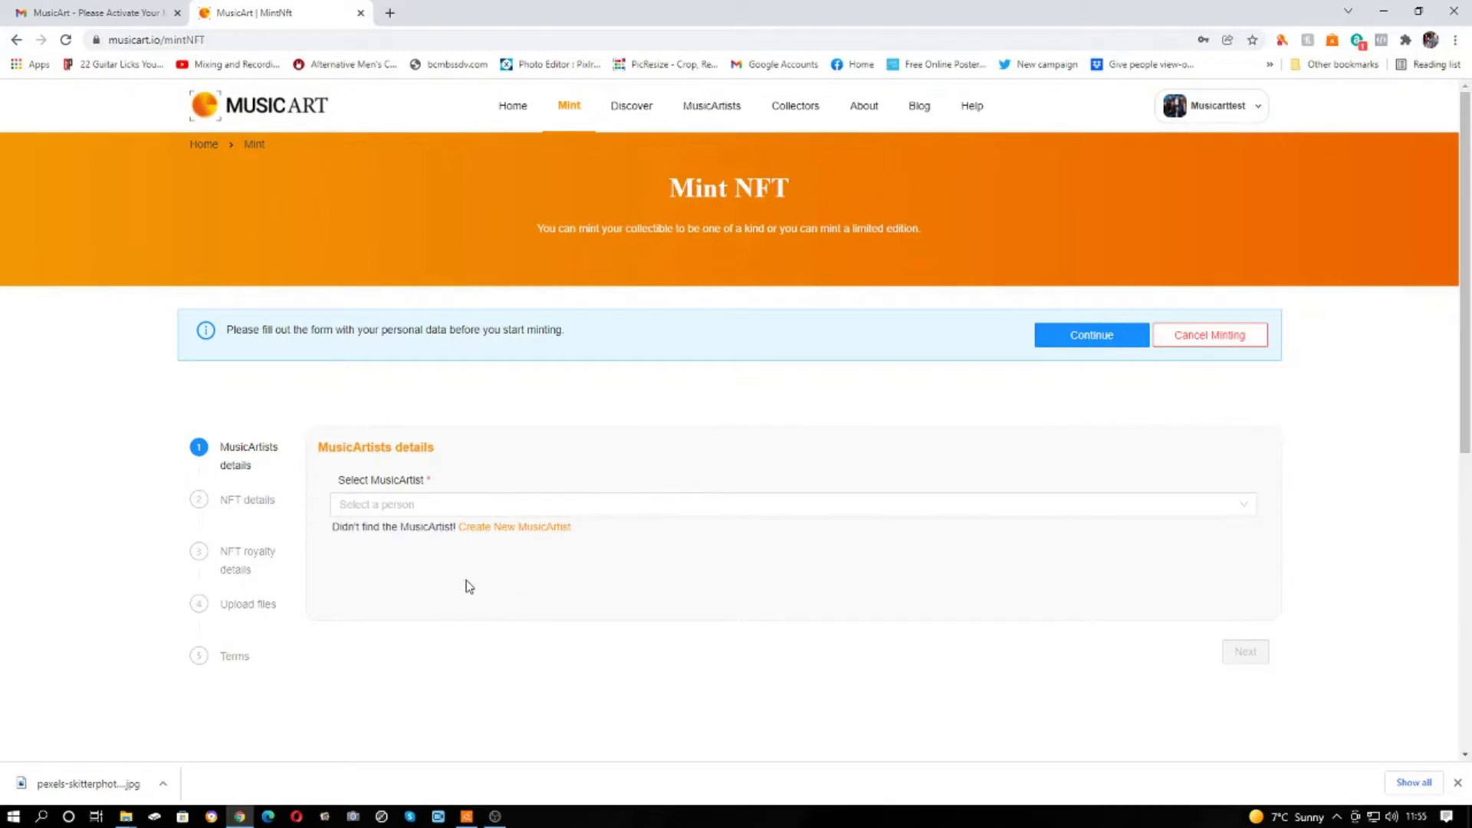
pyautogui.moveTo(514, 526)
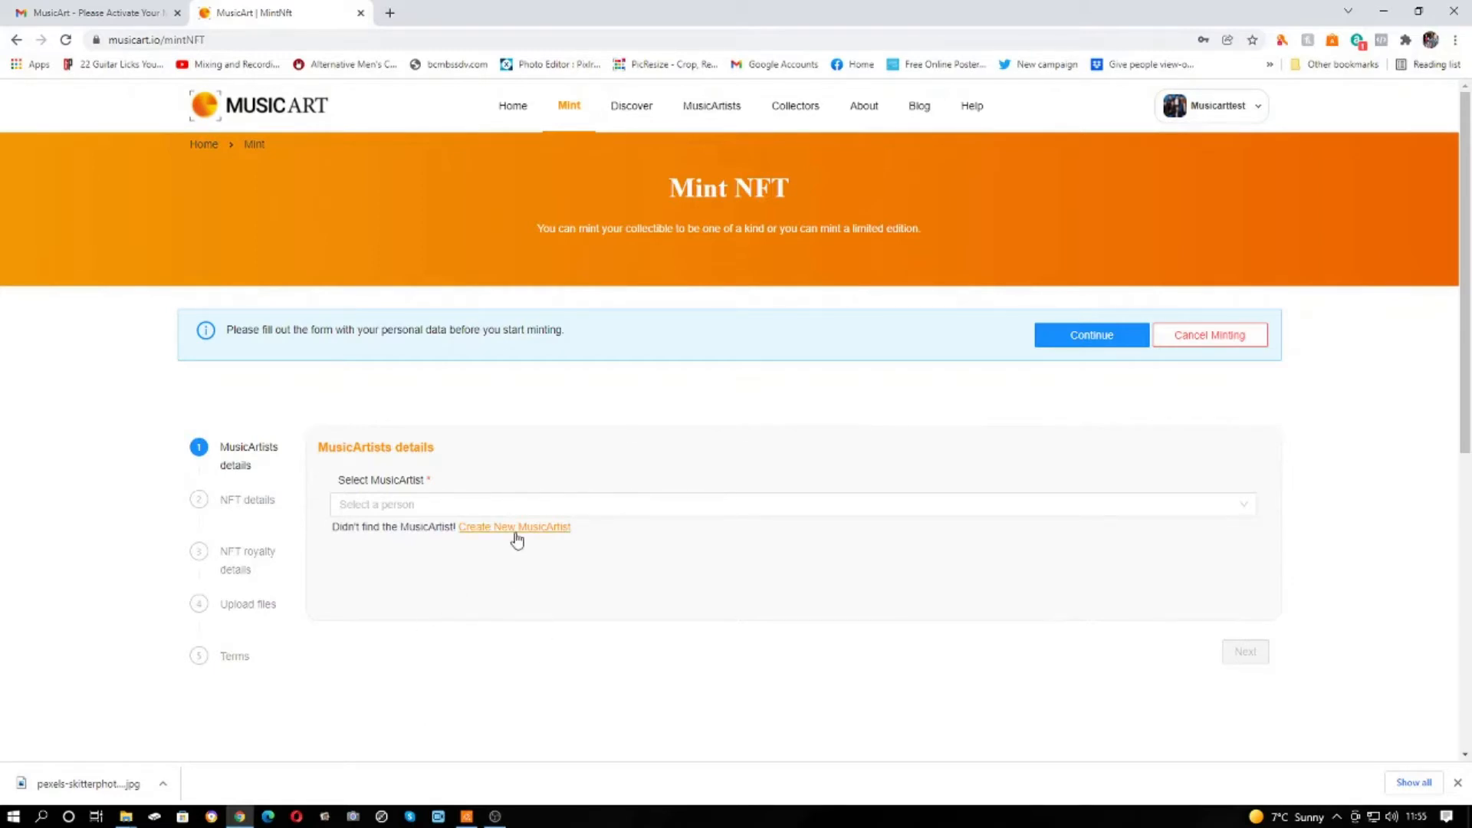
# Start a new artist named 'Korean Krew' with the bio 'K pop band from Korea'.
pyautogui.click(514, 527)
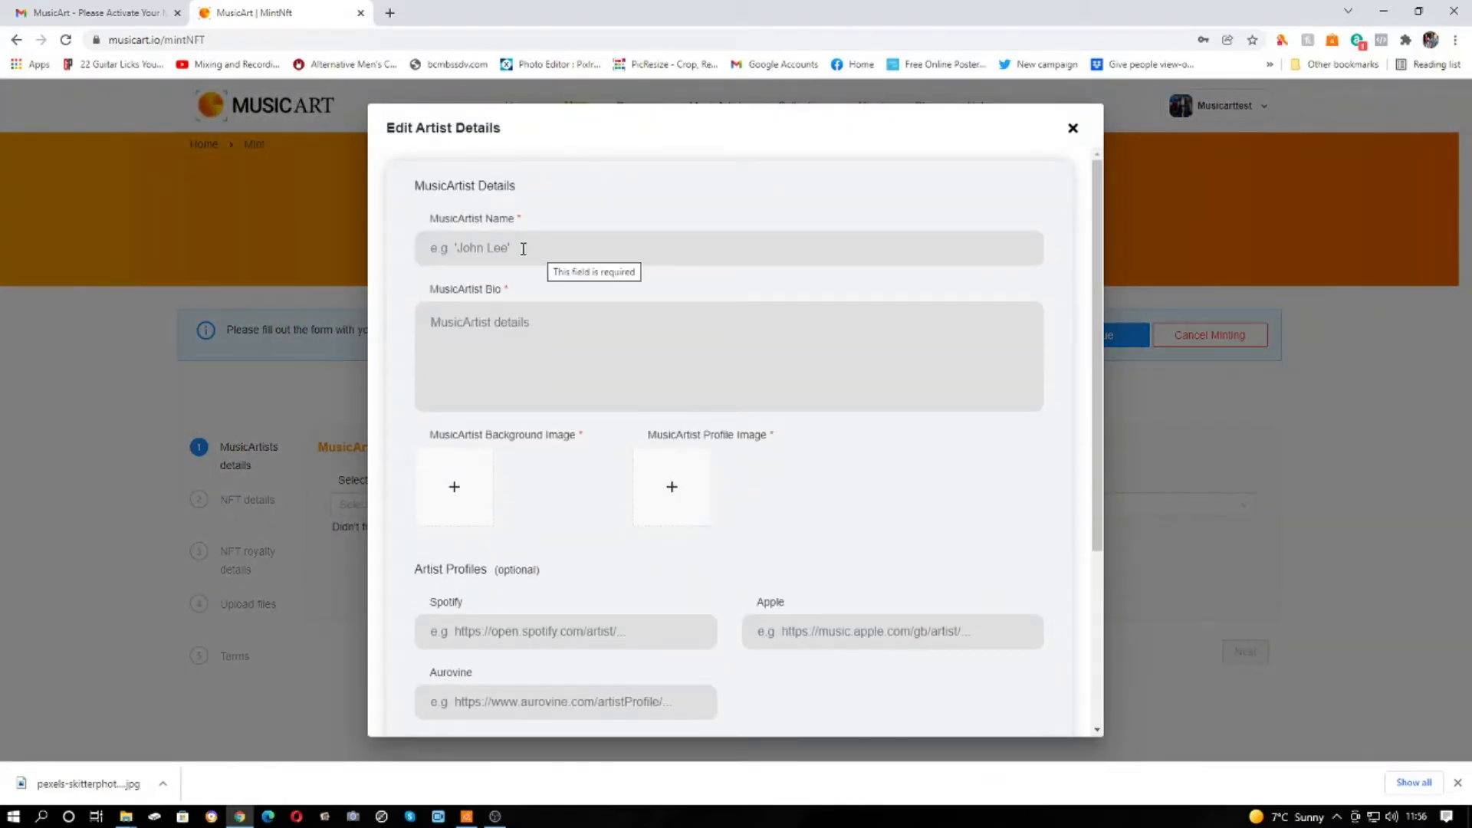
pyautogui.click(727, 247)
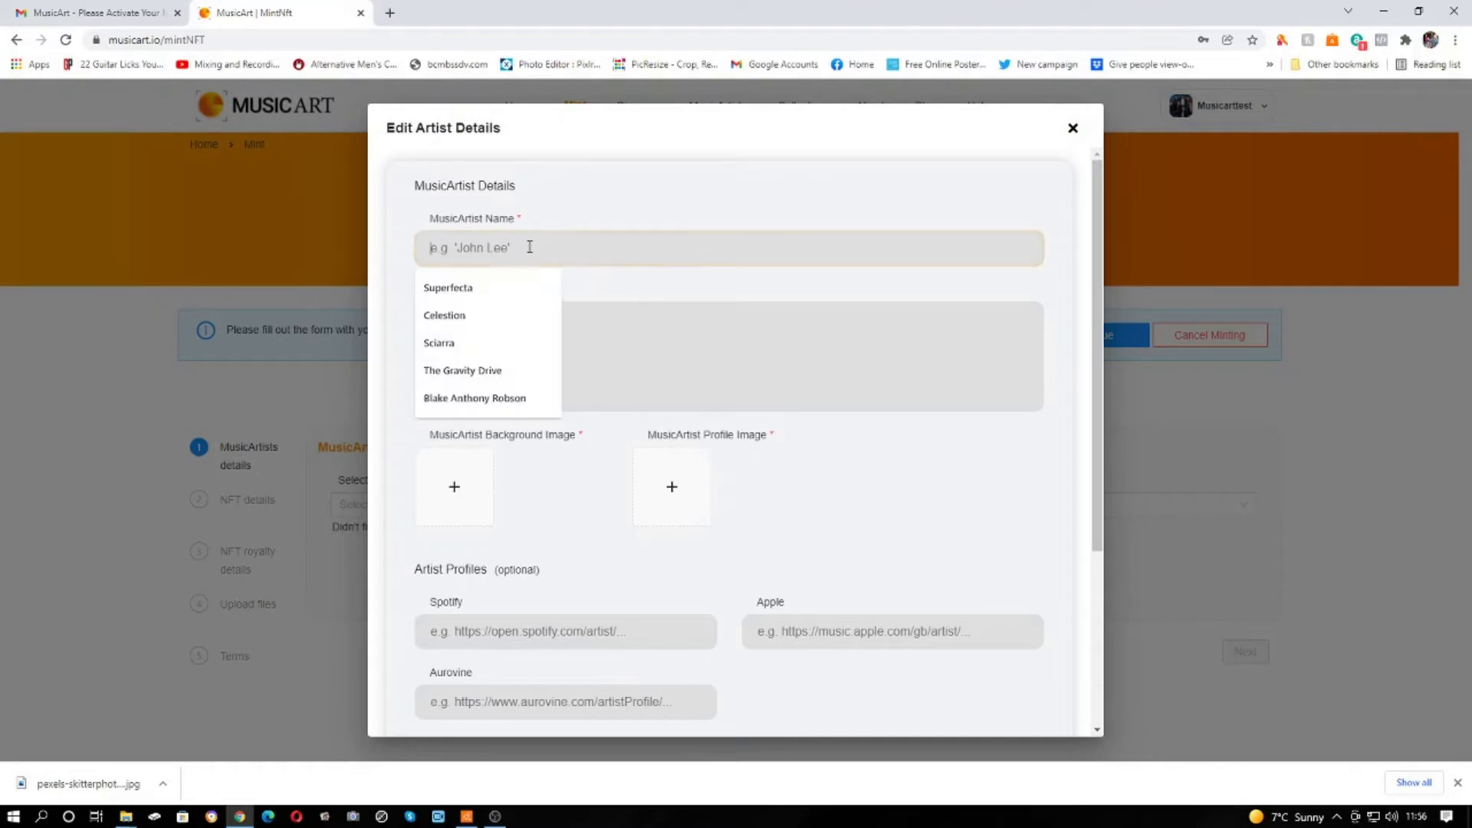
pyautogui.click(728, 247)
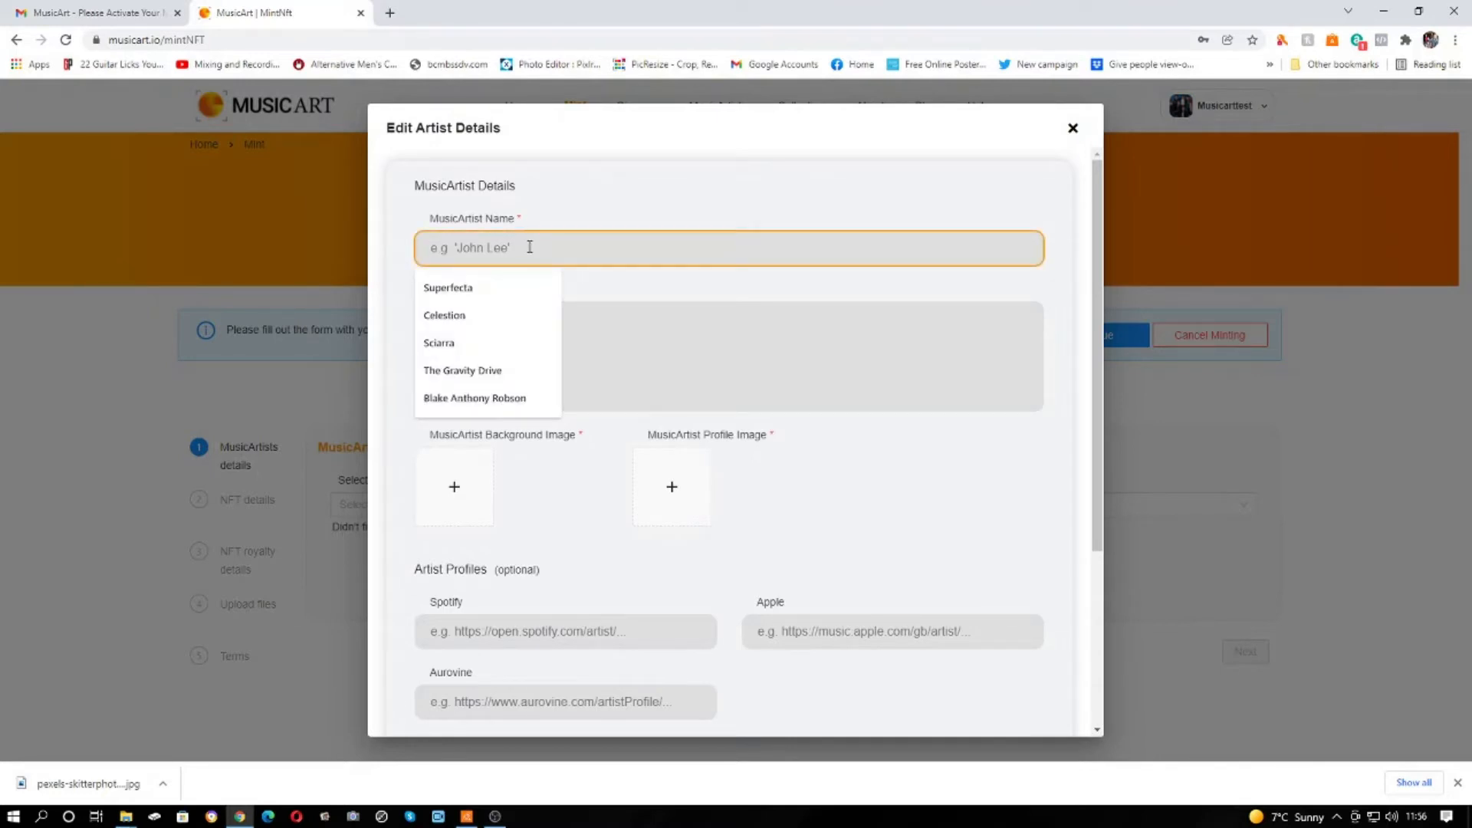
pyautogui.write('Kor')
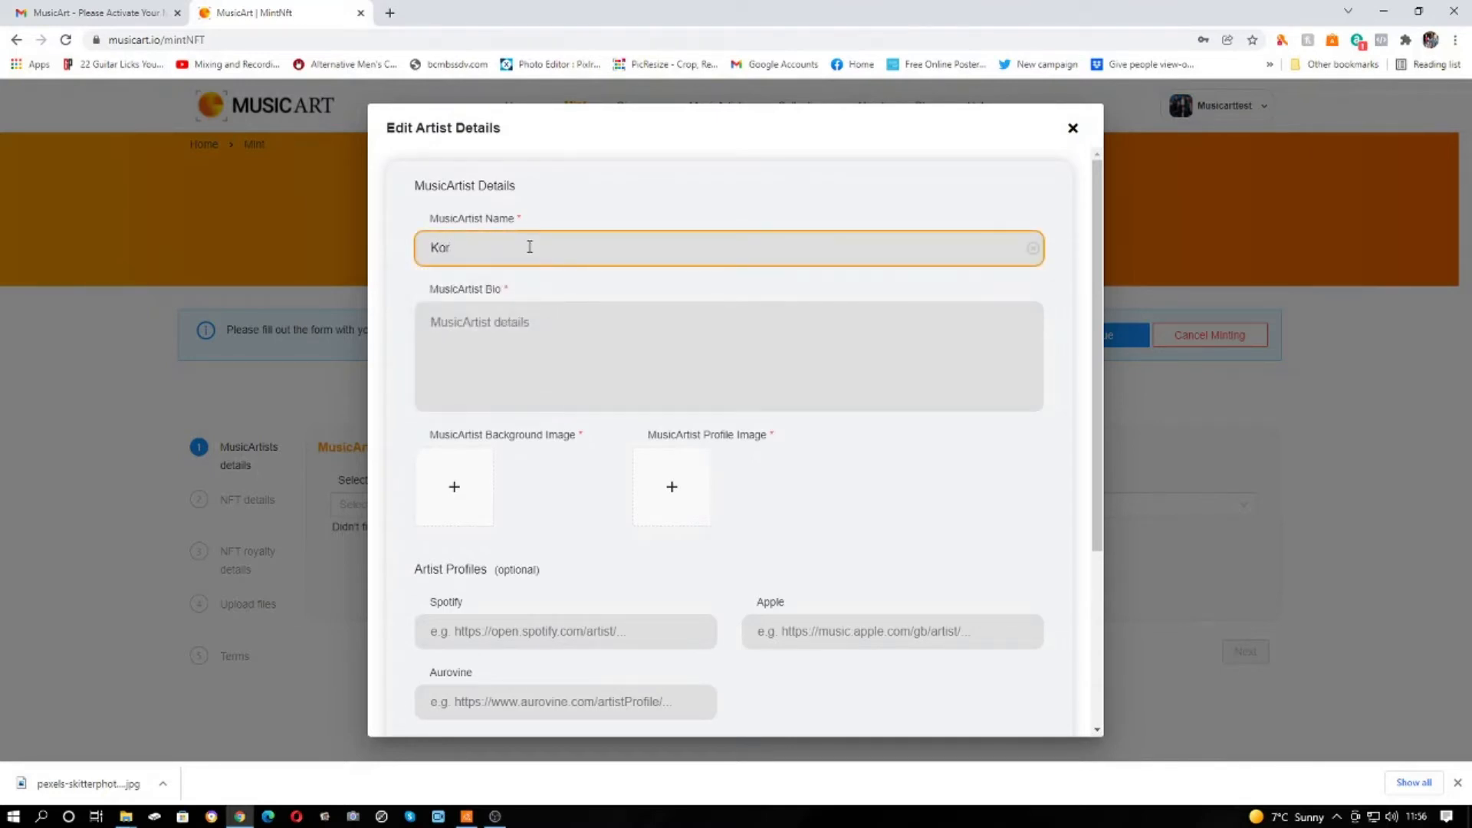
pyautogui.write('ean Krew')
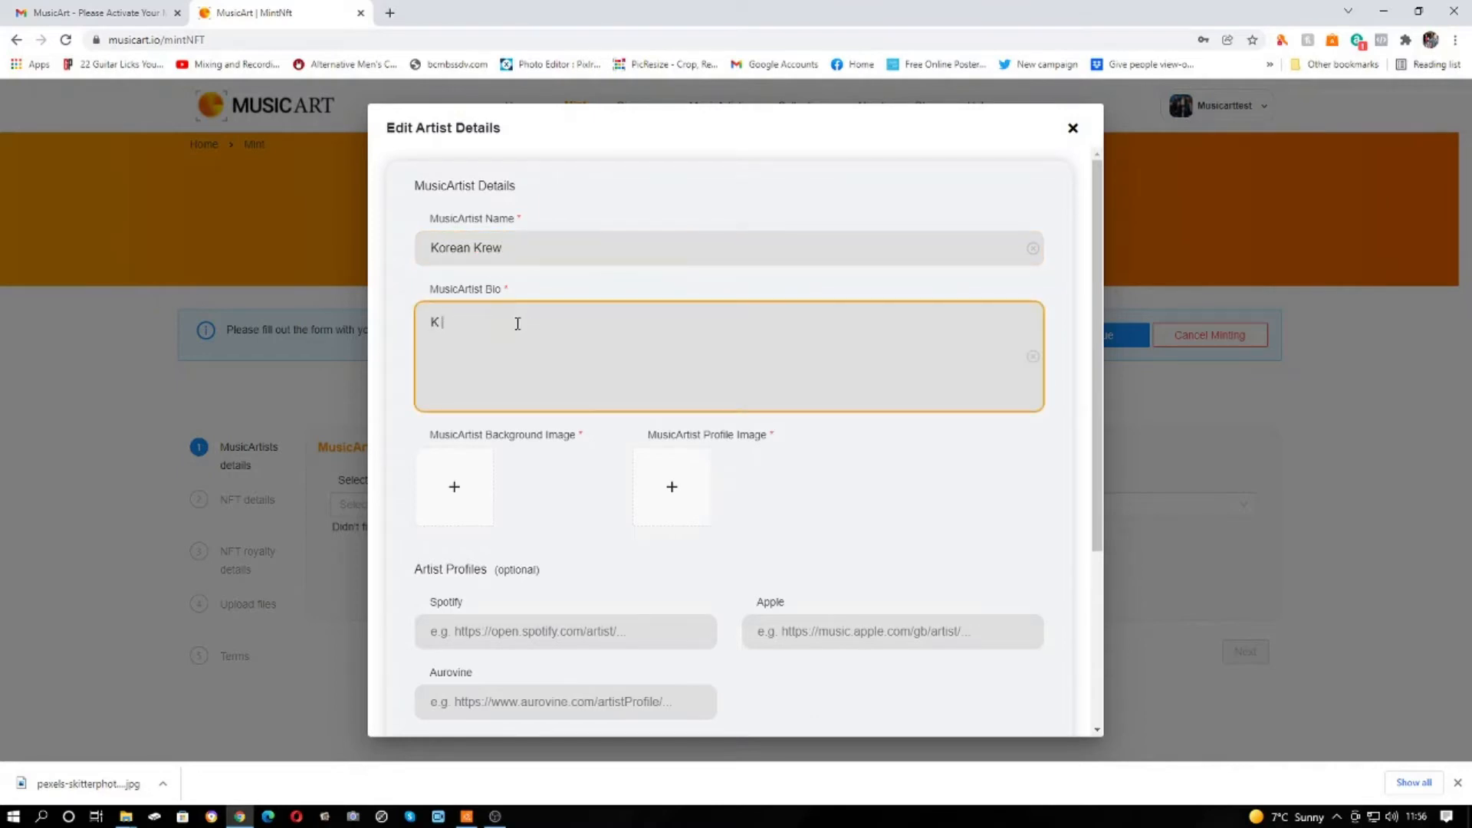
pyautogui.write('pop band from Korea')
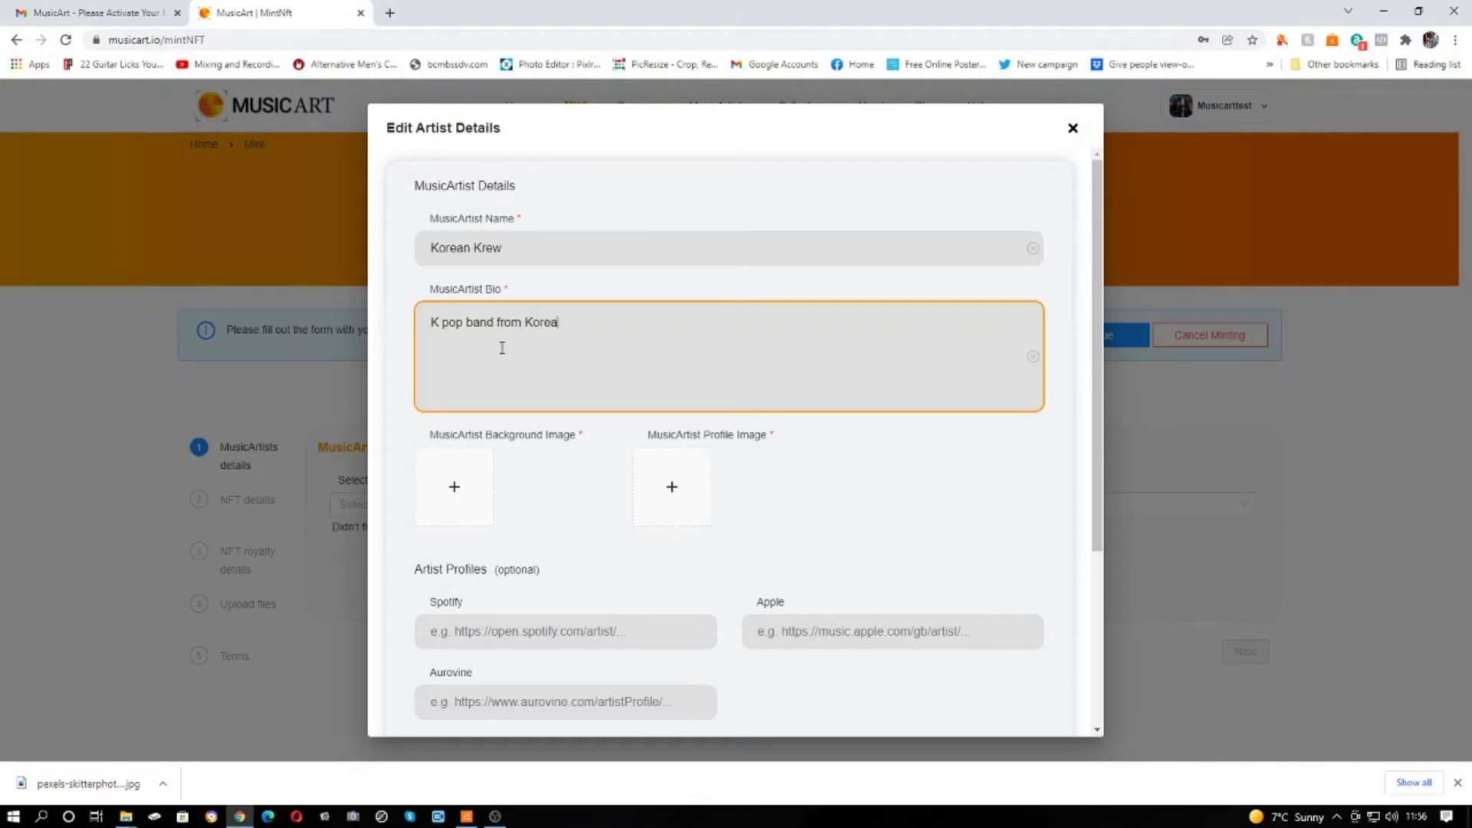
pyautogui.moveTo(696, 324)
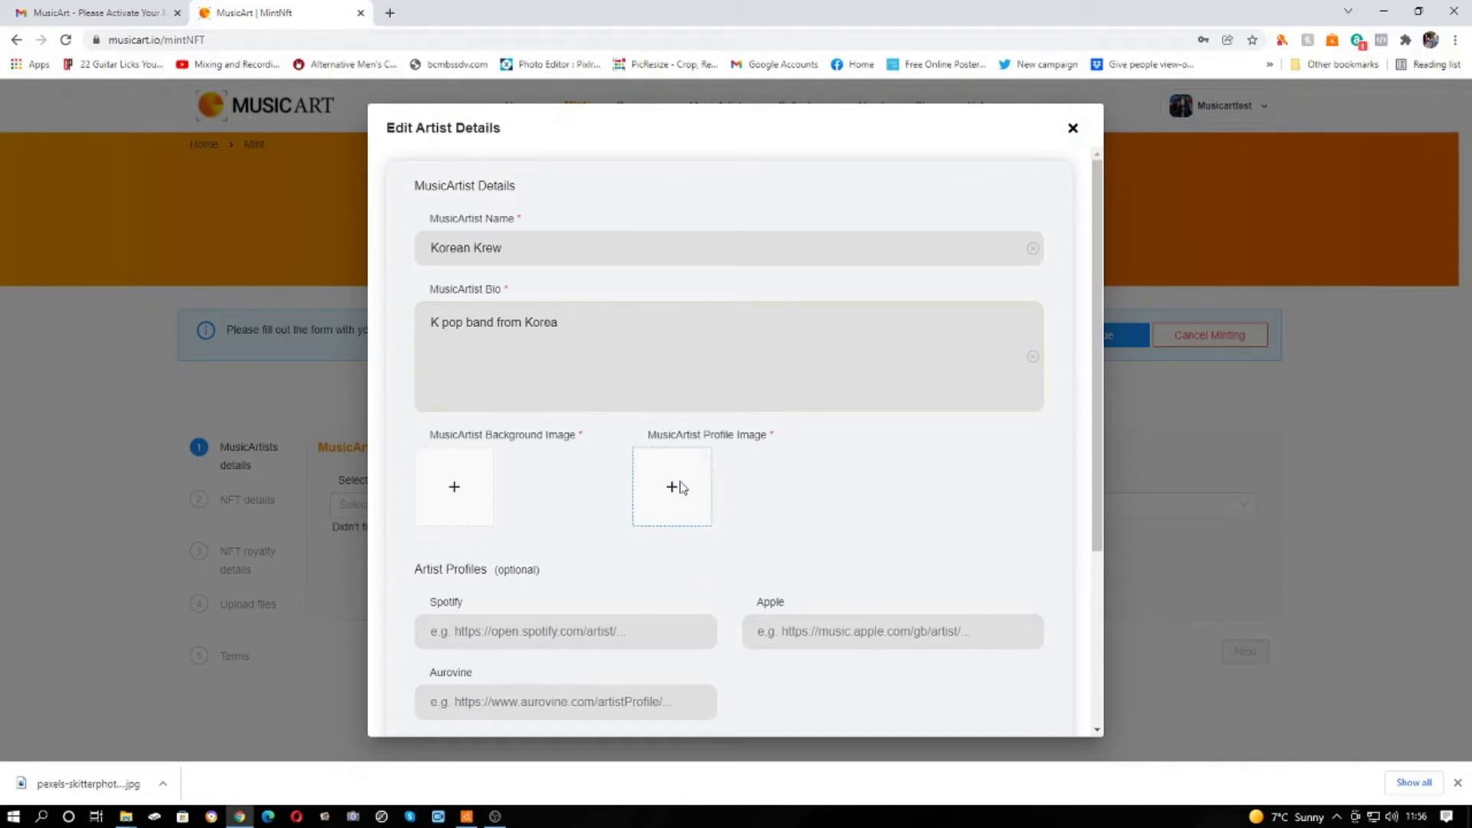
# Attach the Boyband photo as the profile image and the stage photo as the background.
pyautogui.click(672, 486)
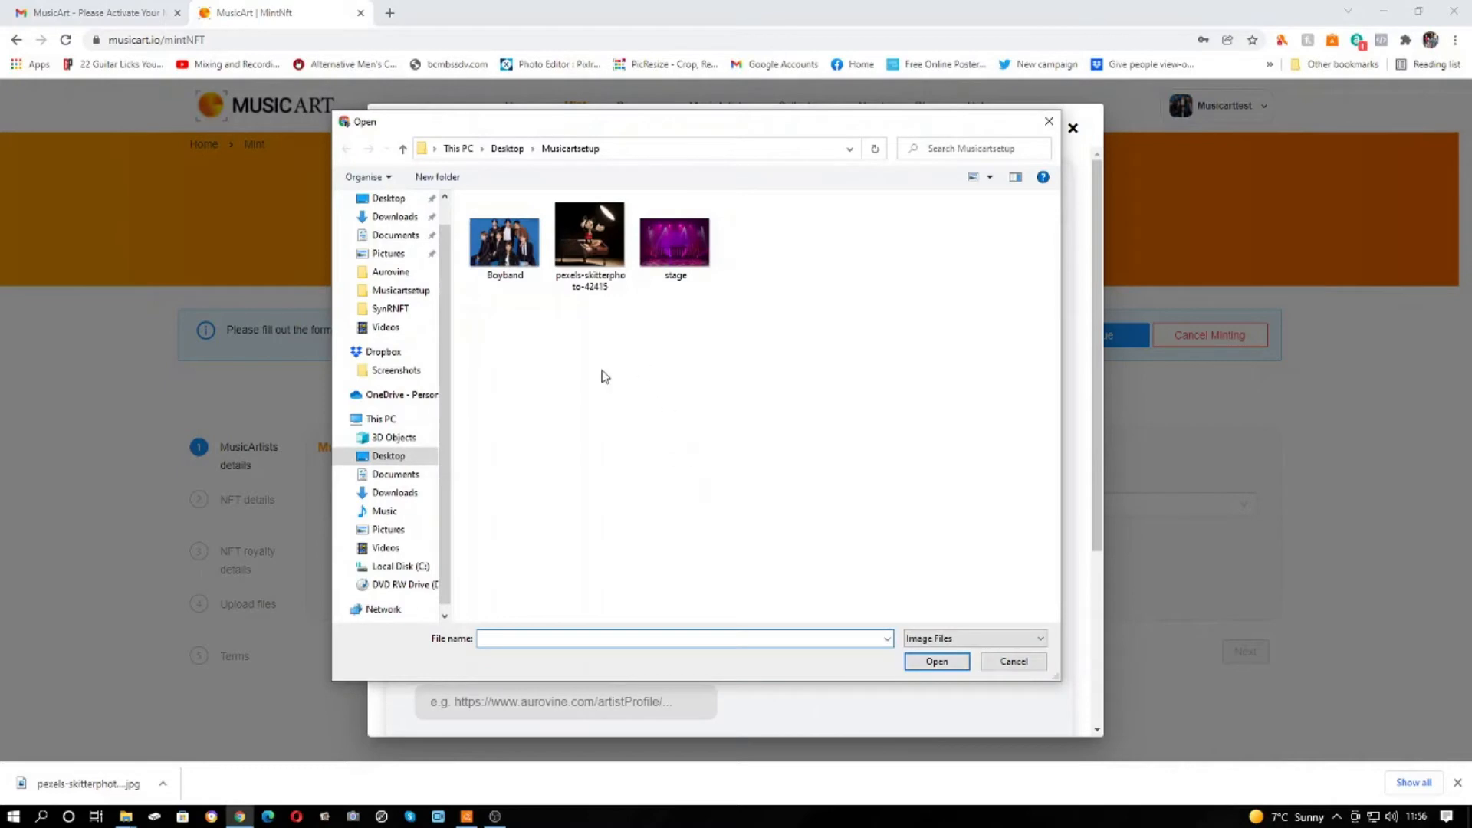
pyautogui.click(505, 237)
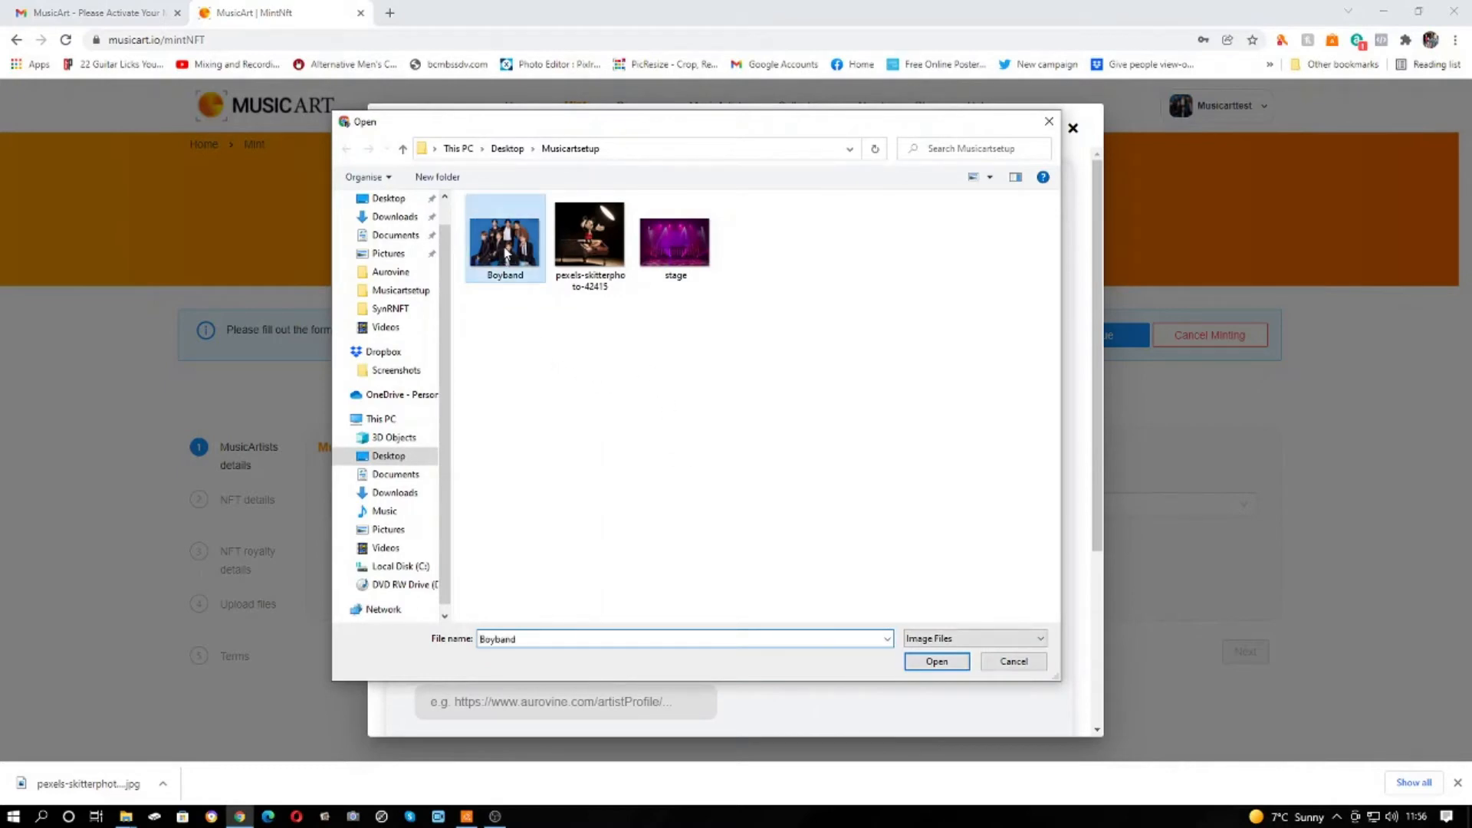
pyautogui.click(936, 661)
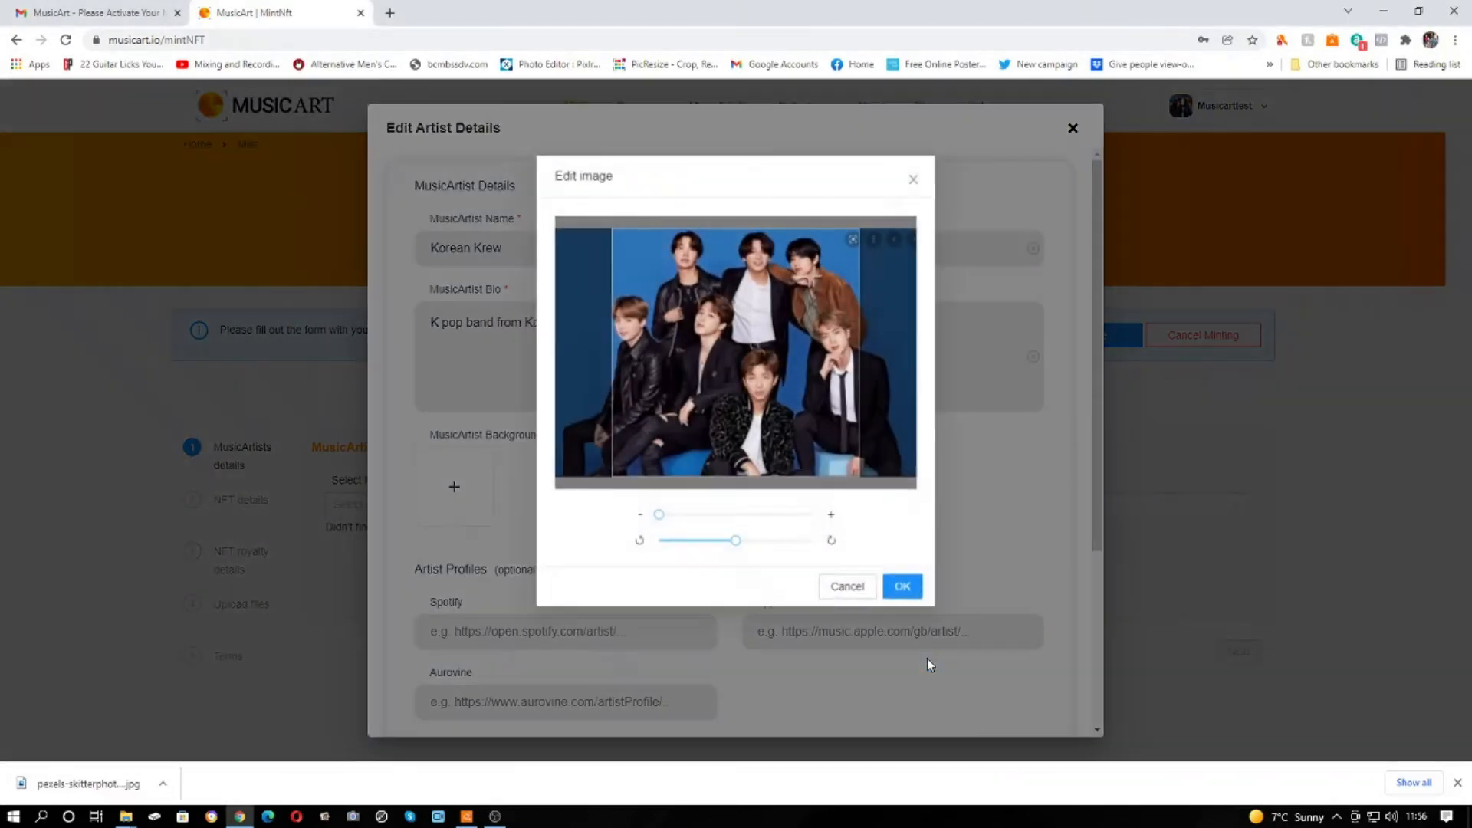
pyautogui.click(900, 586)
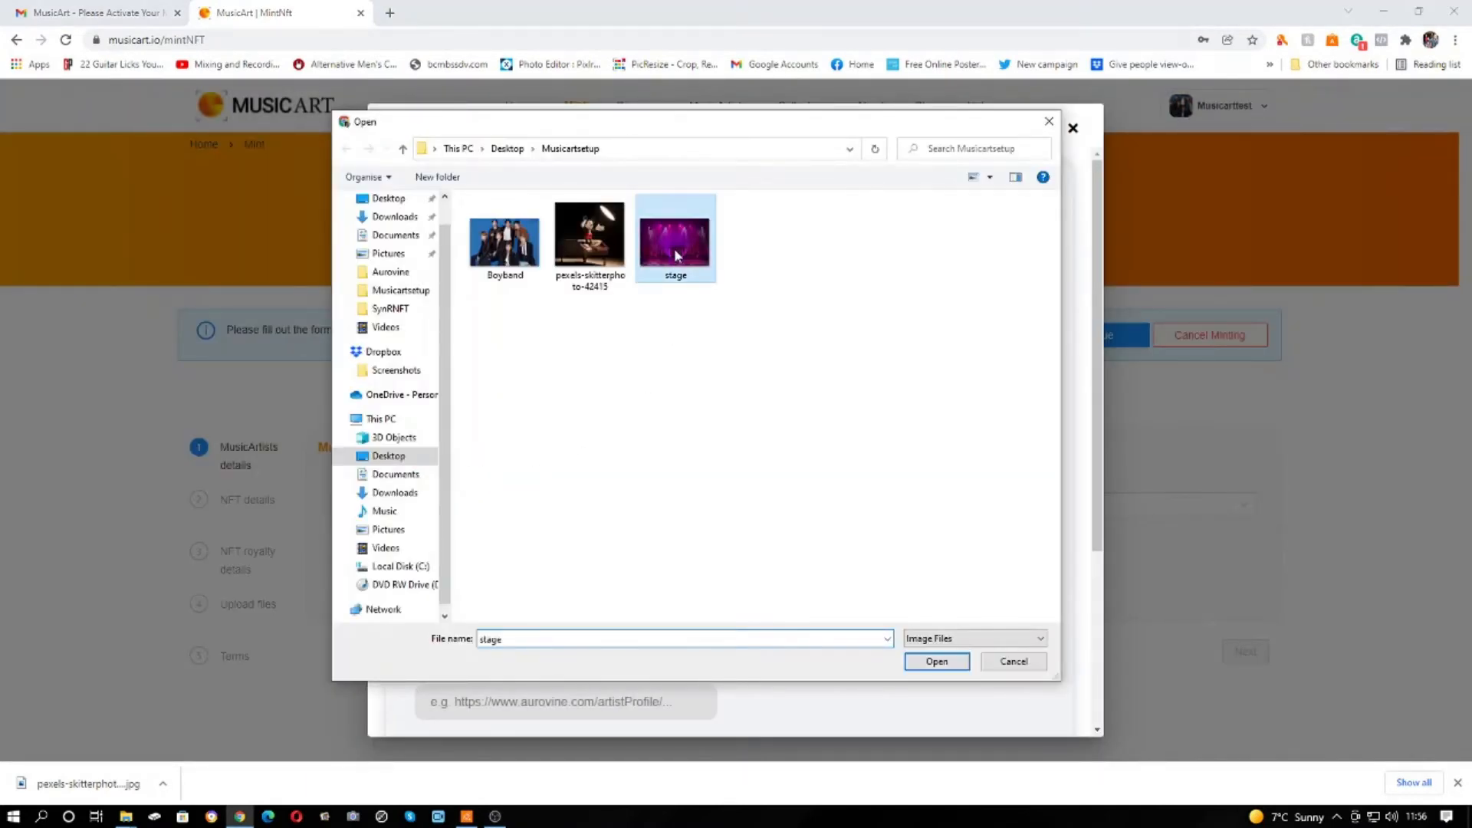
pyautogui.click(935, 661)
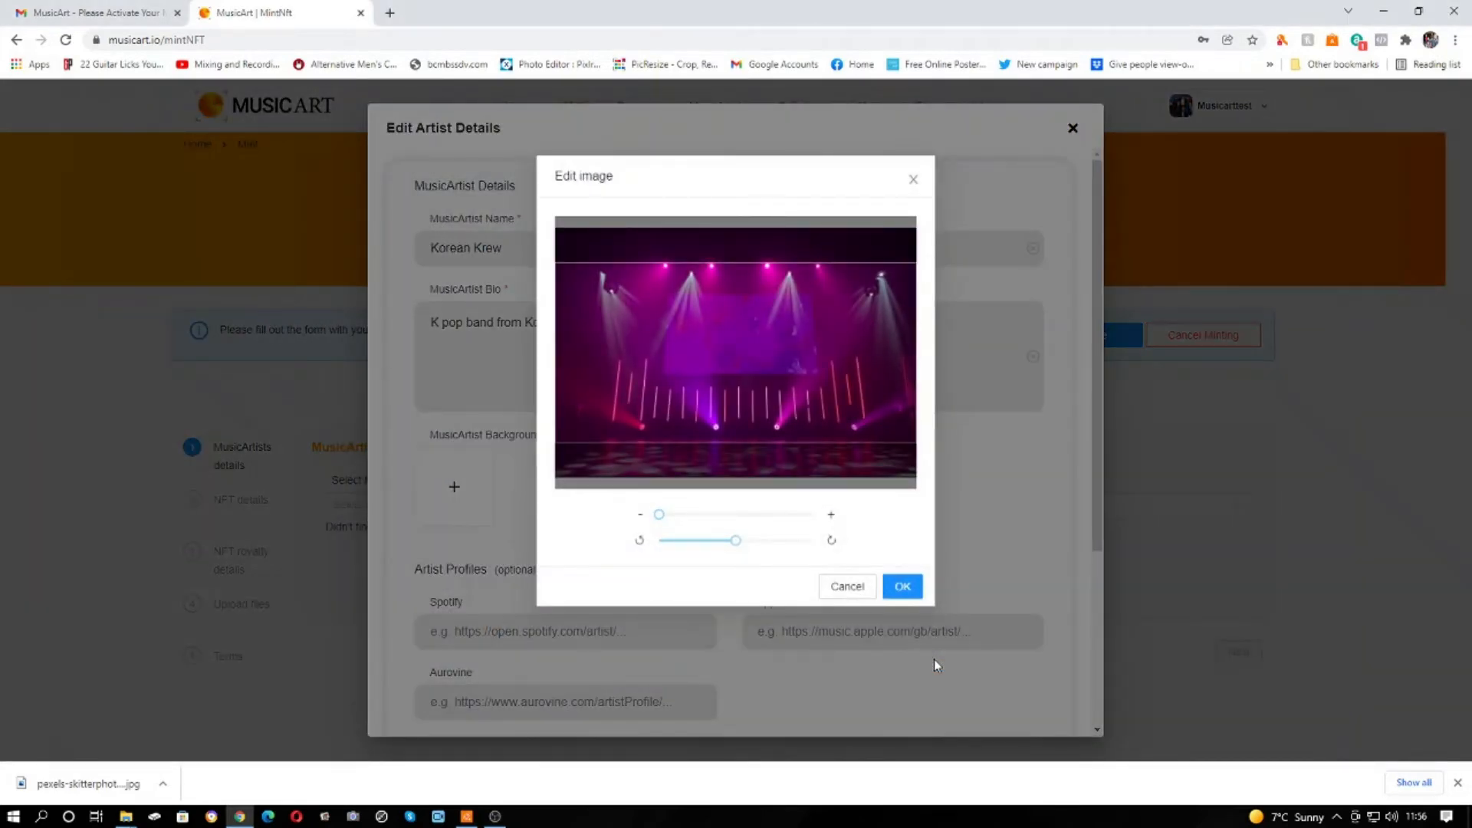
pyautogui.click(900, 586)
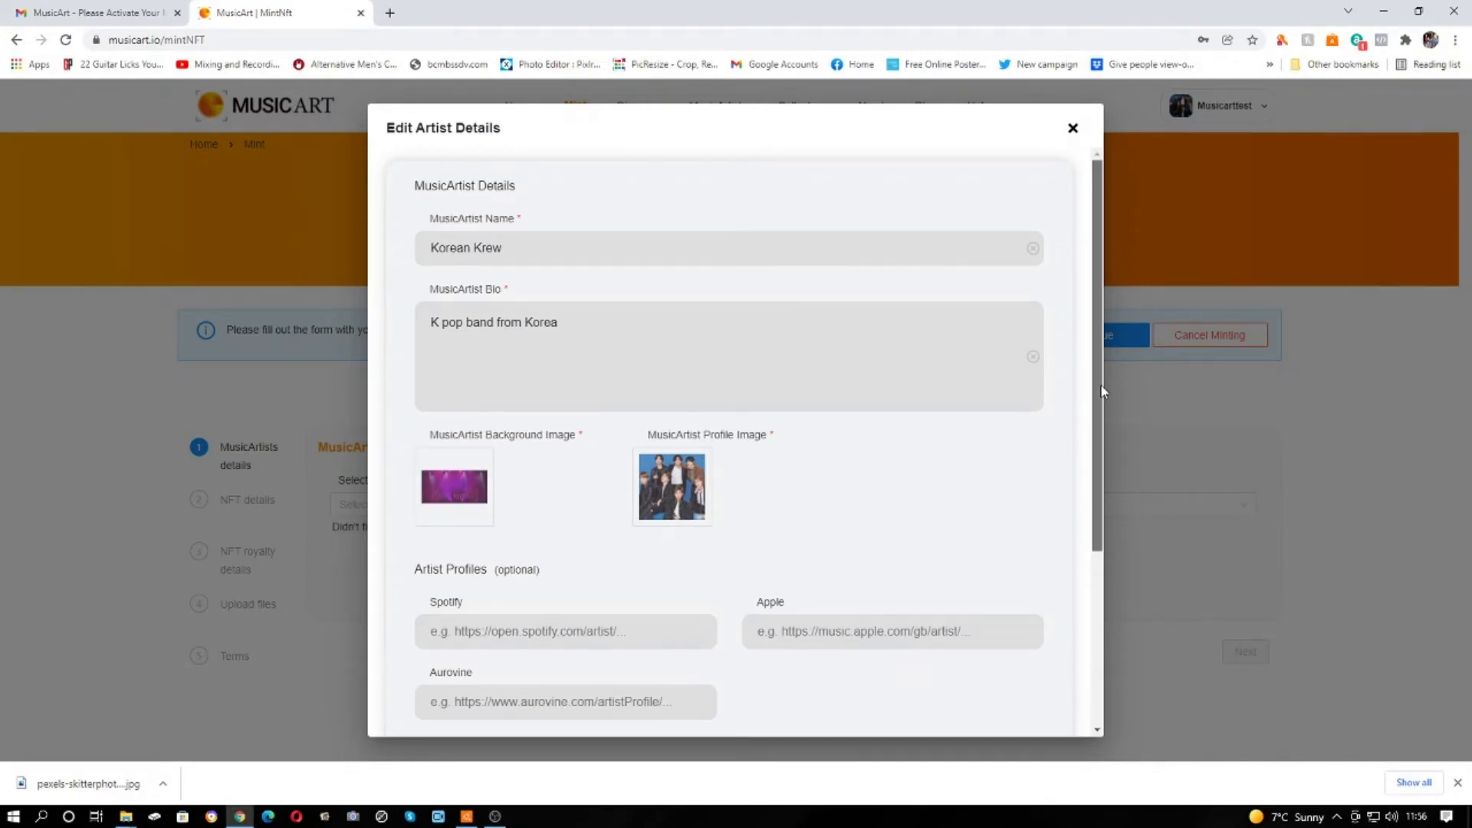
# Create the Korean Krew artist so it is selected on the Mint NFT form.
pyautogui.scroll(-3)
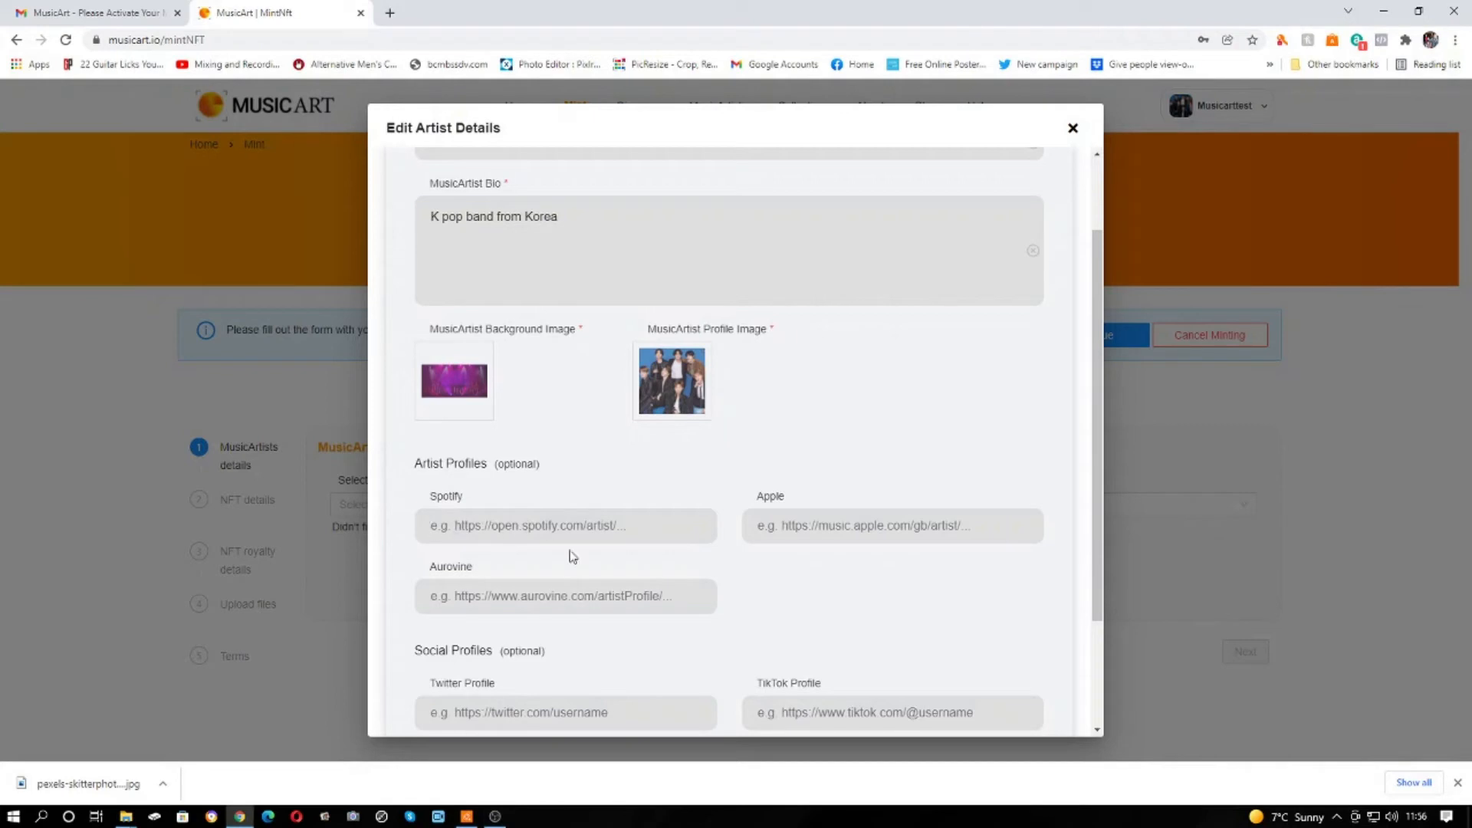
pyautogui.scroll(-3)
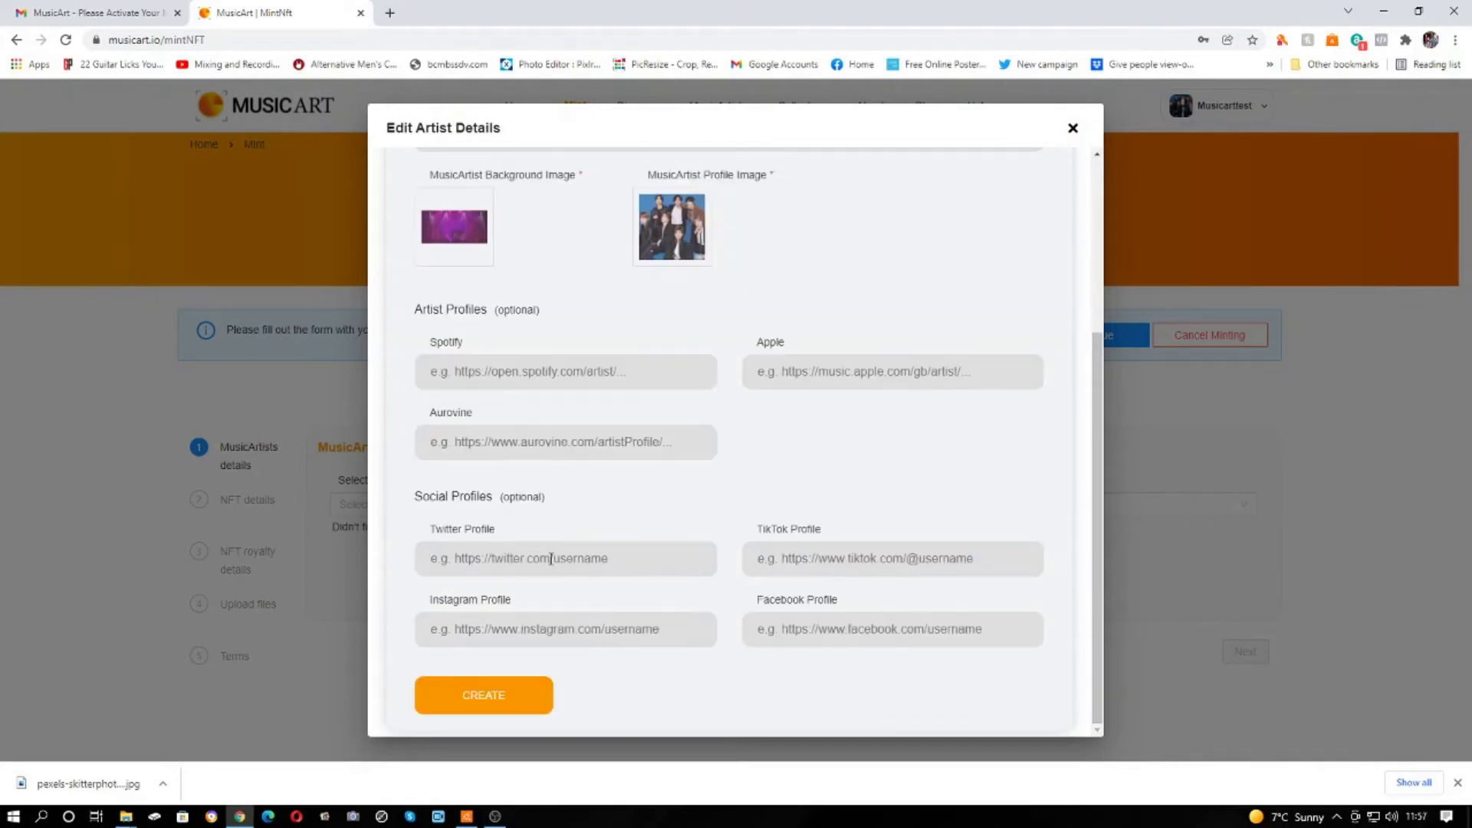
pyautogui.moveTo(680, 355)
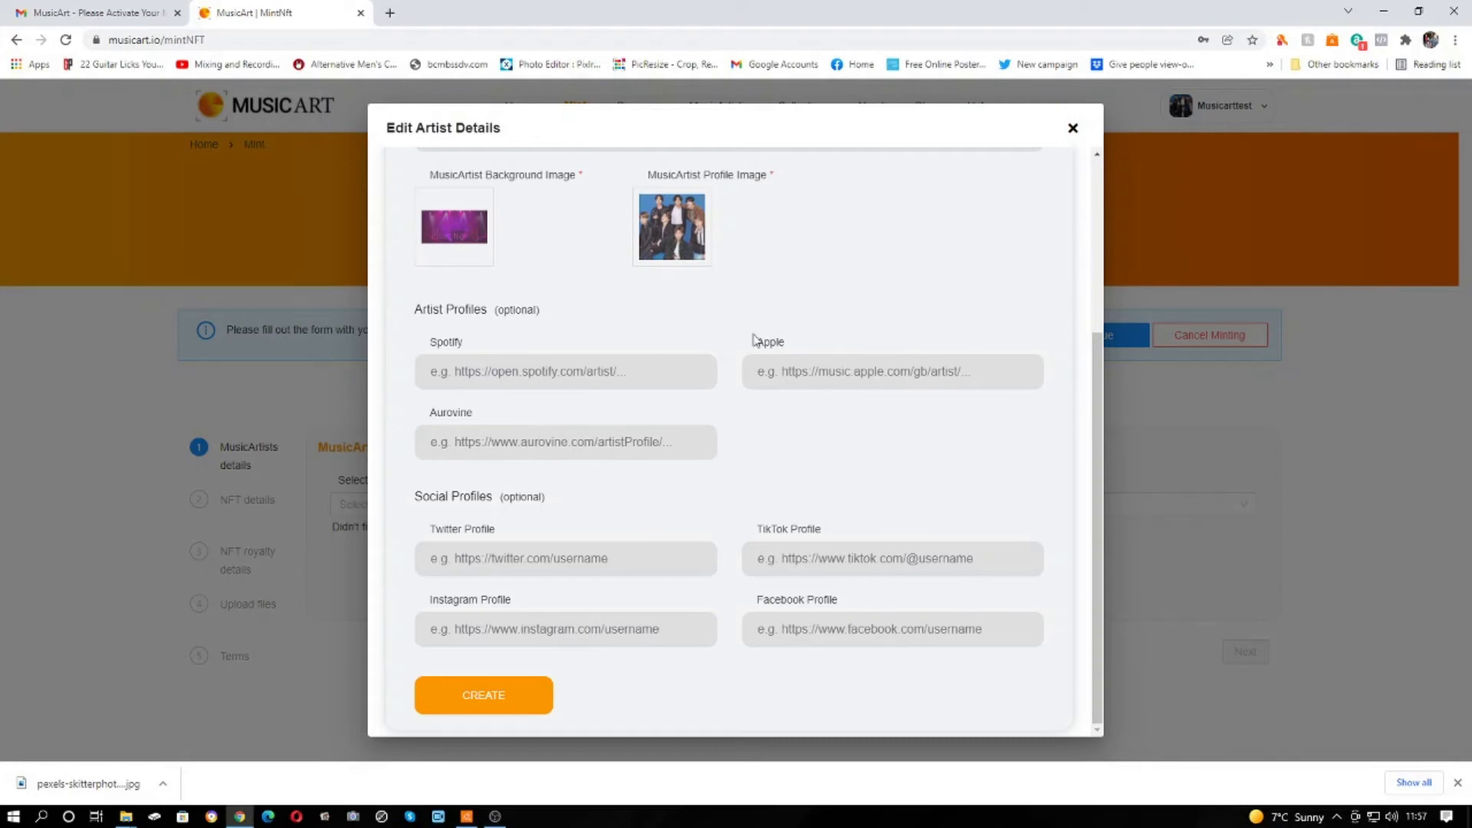
pyautogui.moveTo(692, 548)
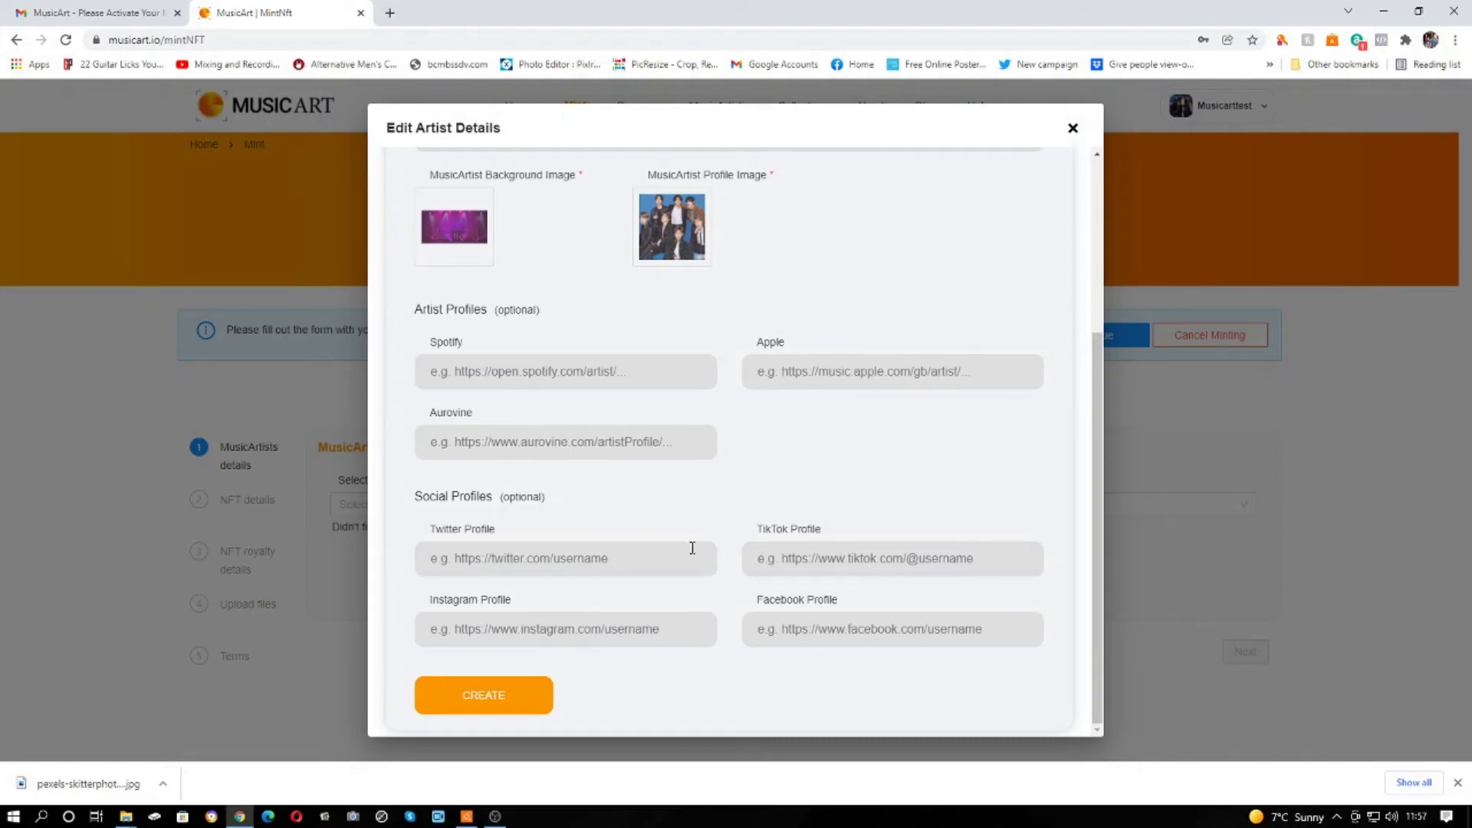
pyautogui.click(482, 695)
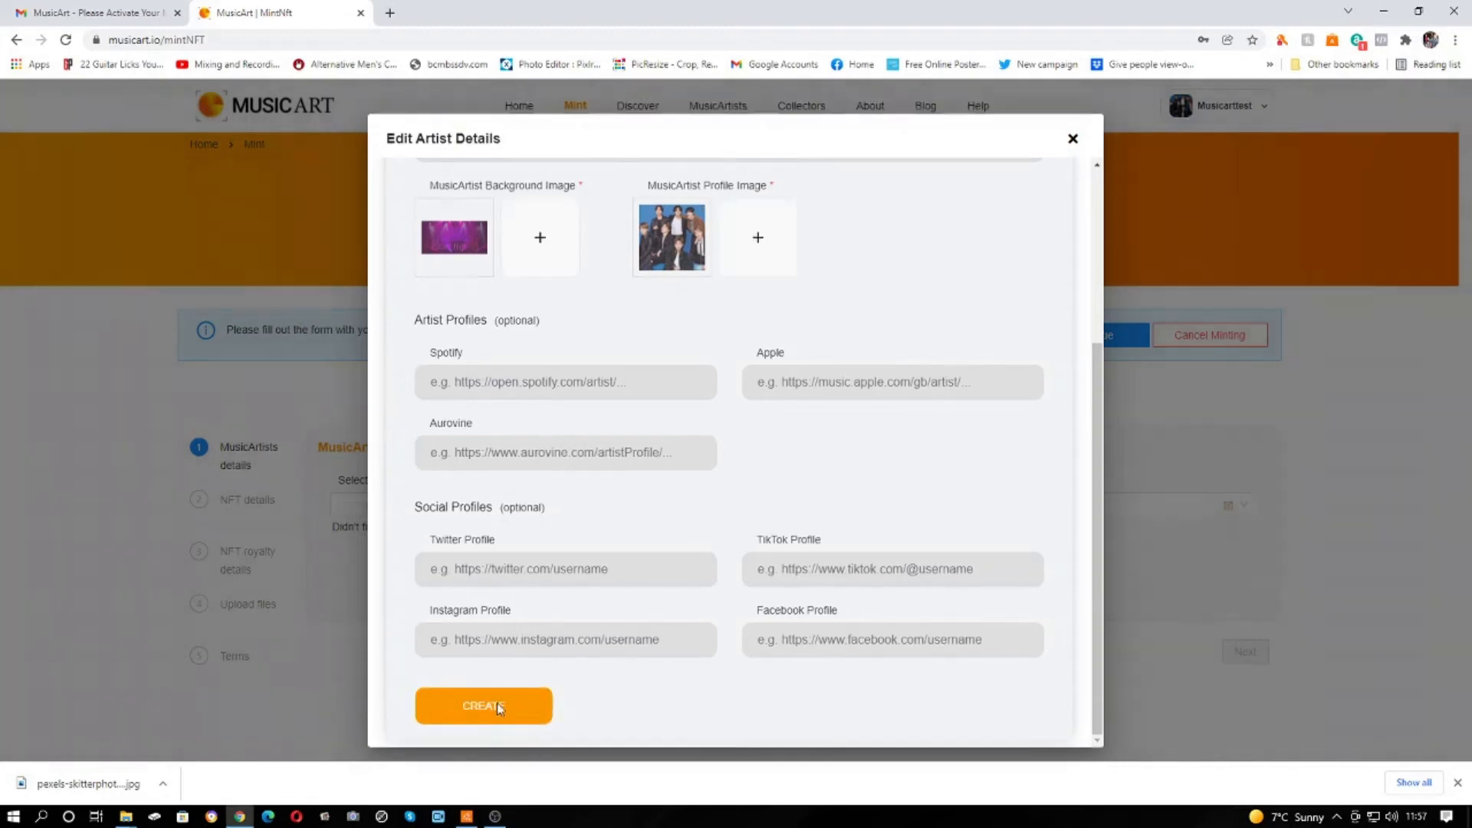
pyautogui.click(484, 706)
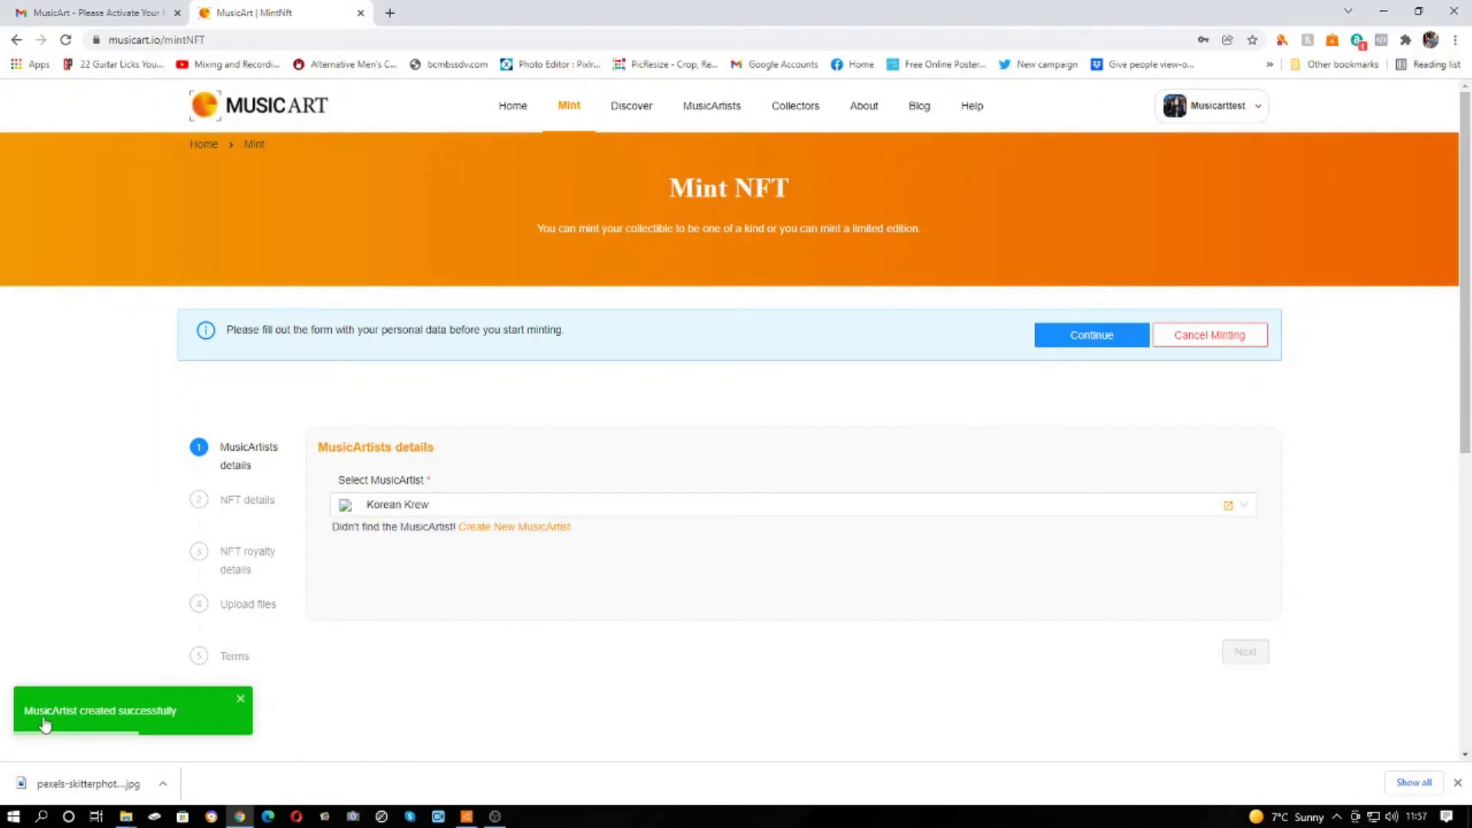
pyautogui.moveTo(711, 105)
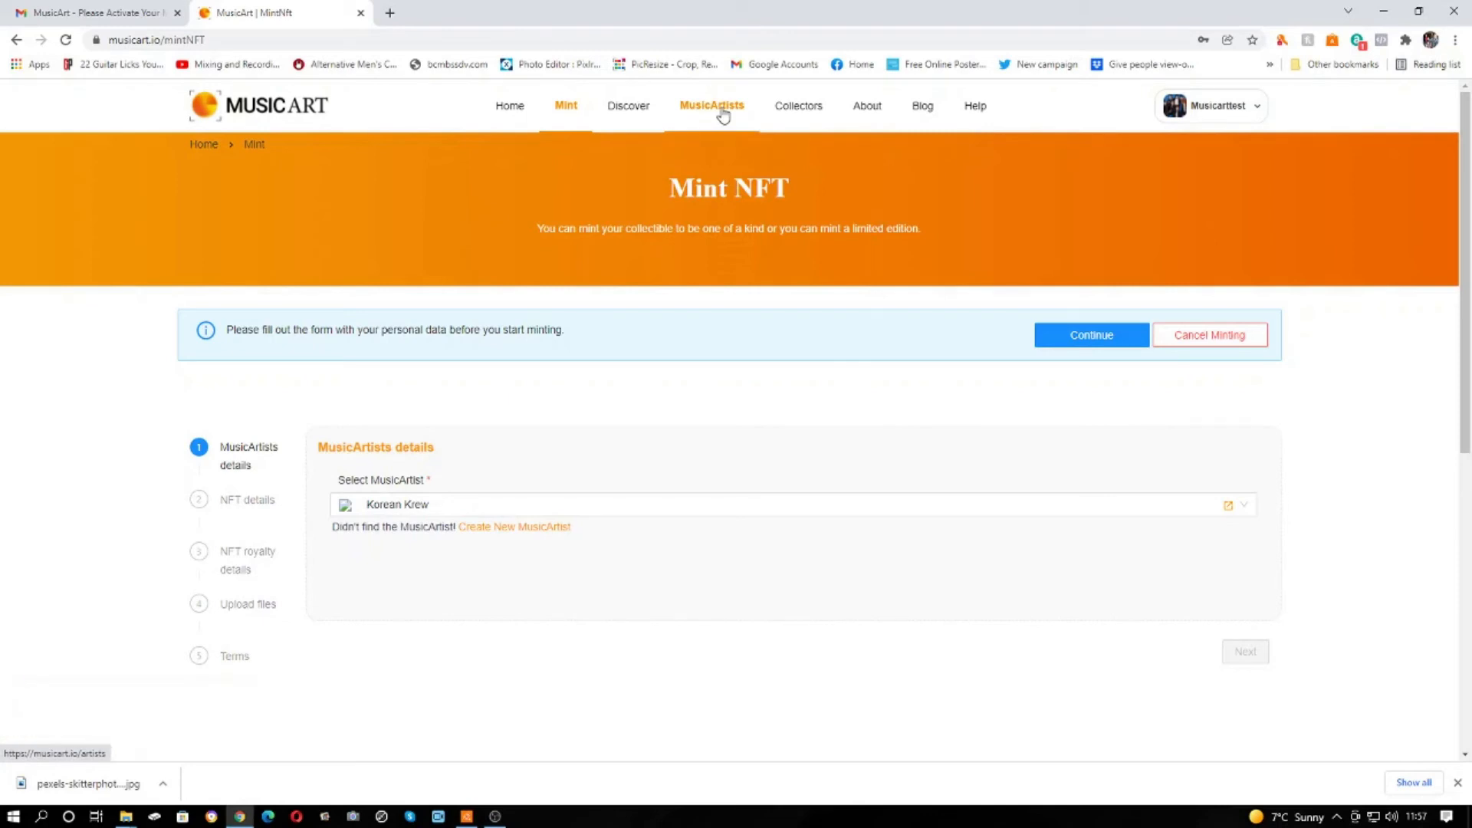
# Confirm Korean Krew is listed at the end of MusicArtists, then return to Mint.
pyautogui.click(710, 106)
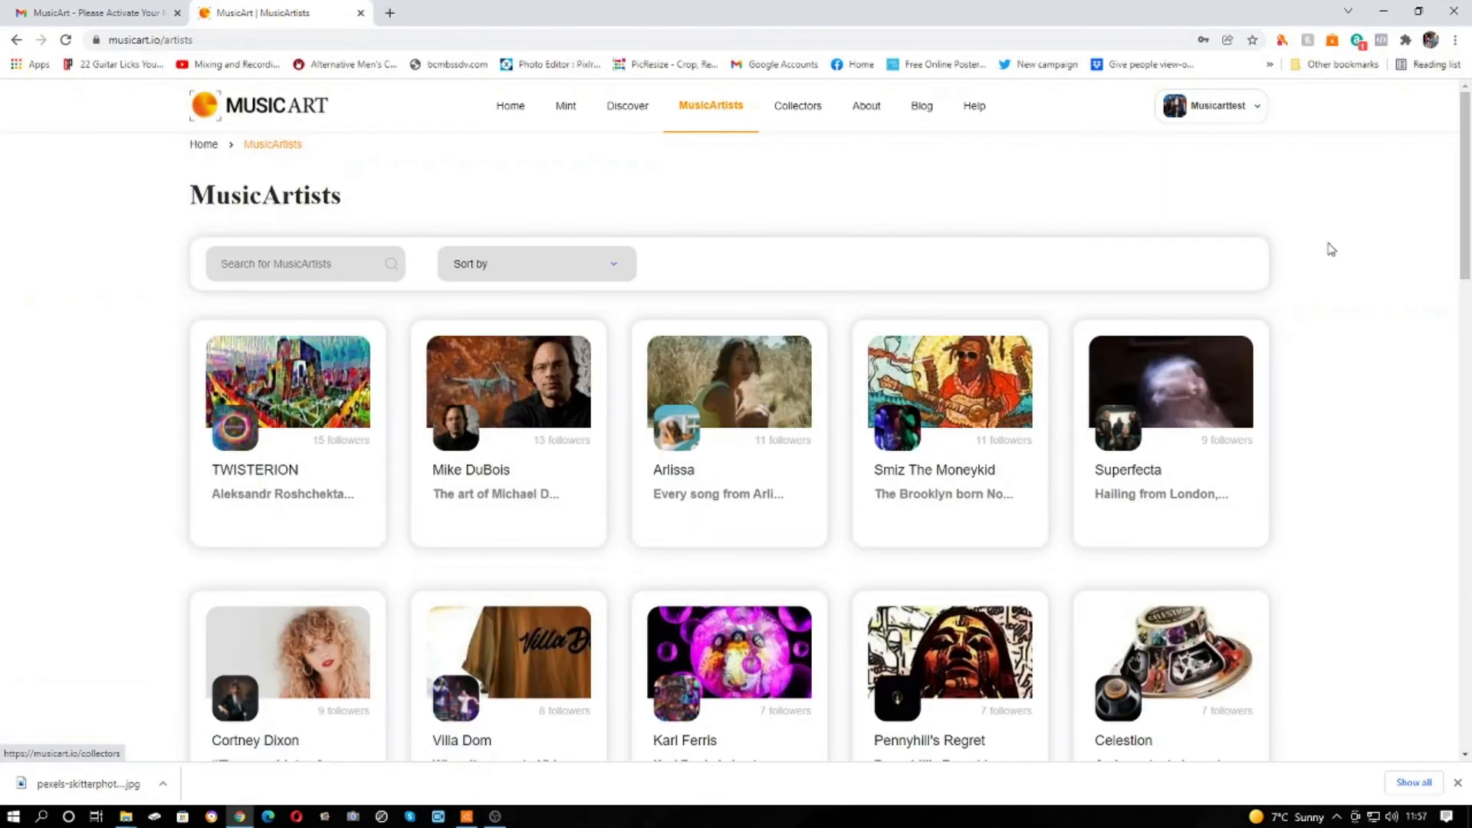
pyautogui.scroll(-3)
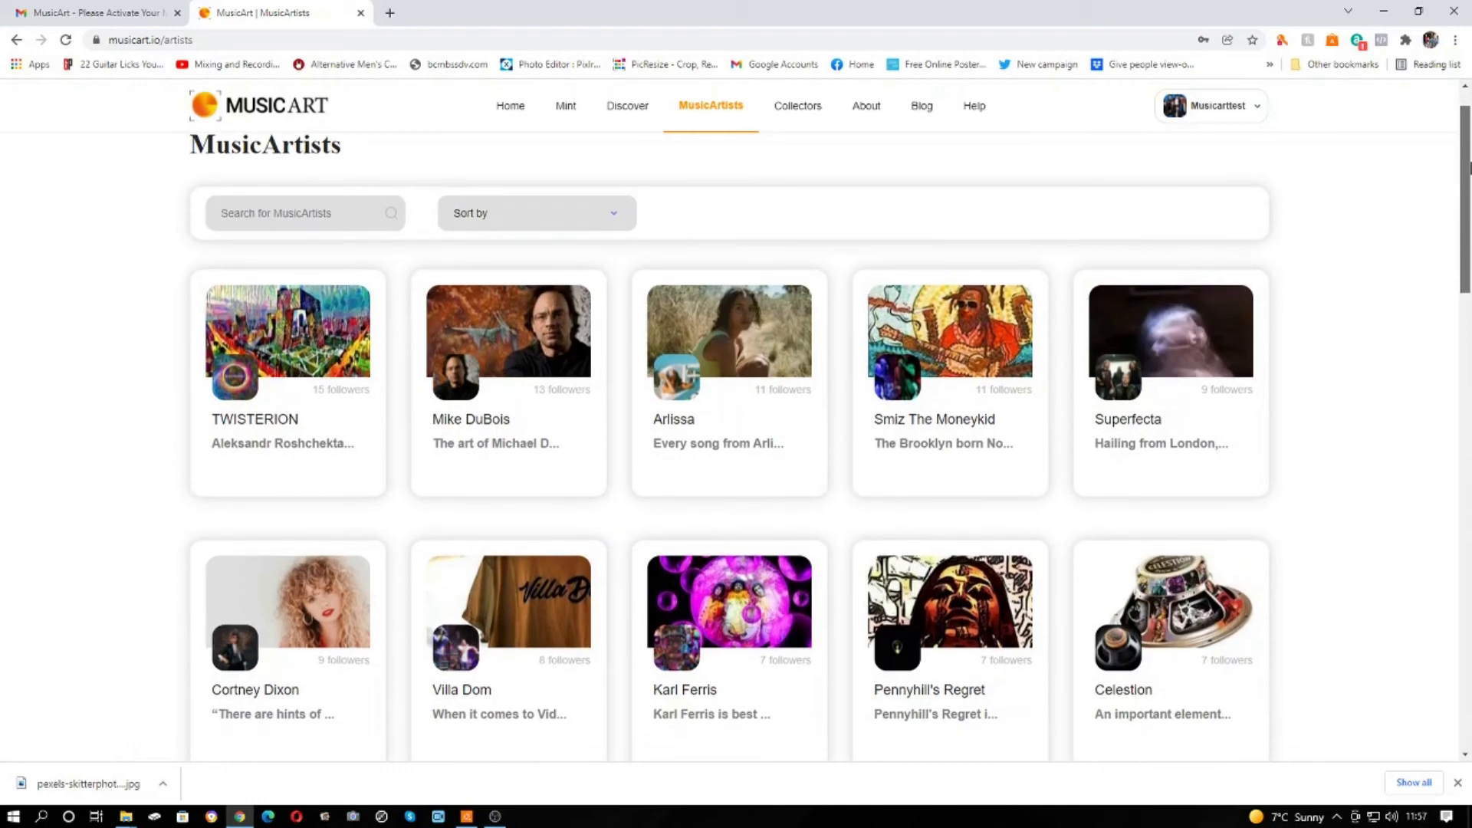
pyautogui.scroll(-3)
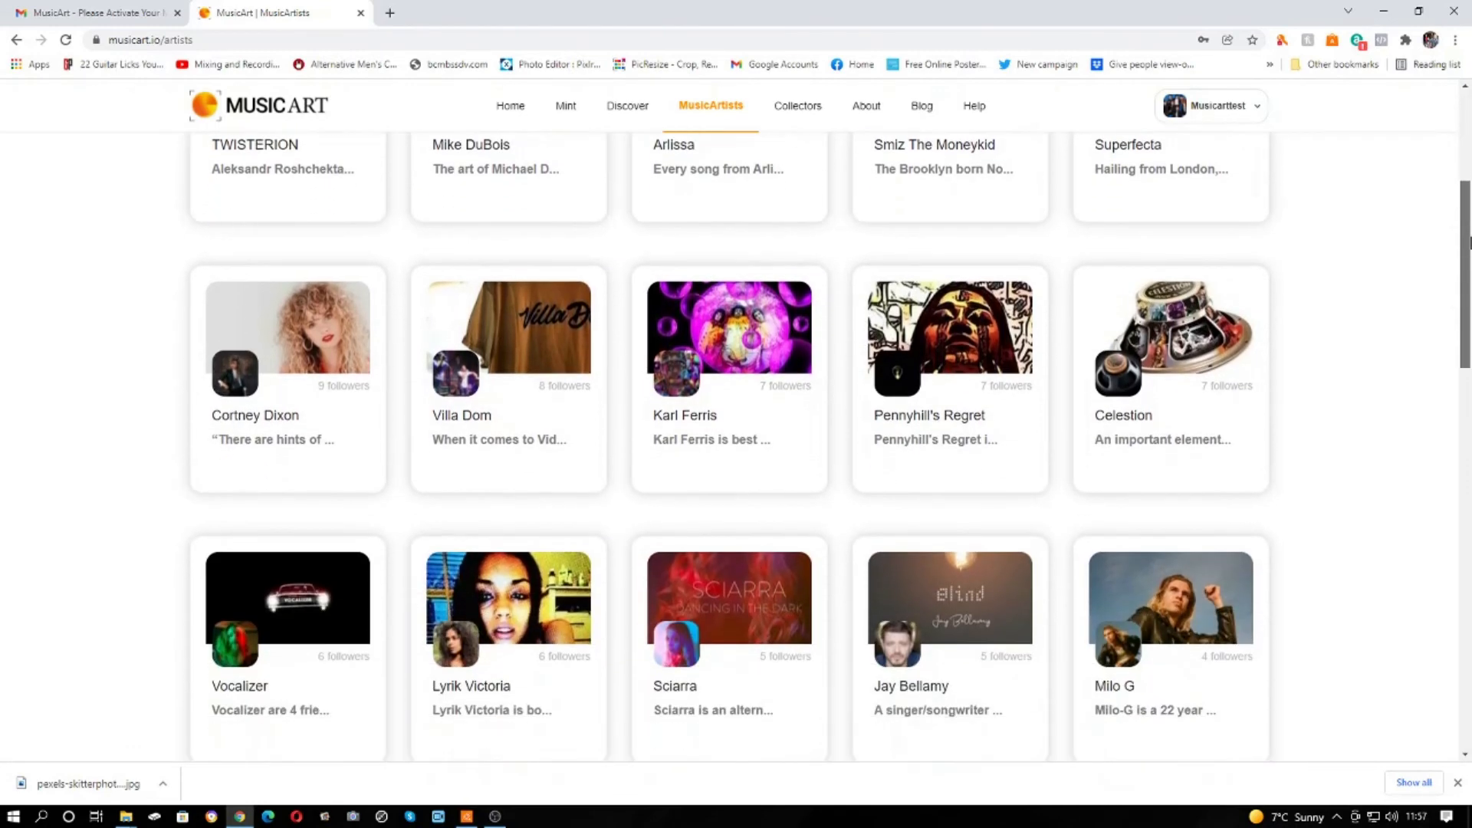
pyautogui.scroll(-3)
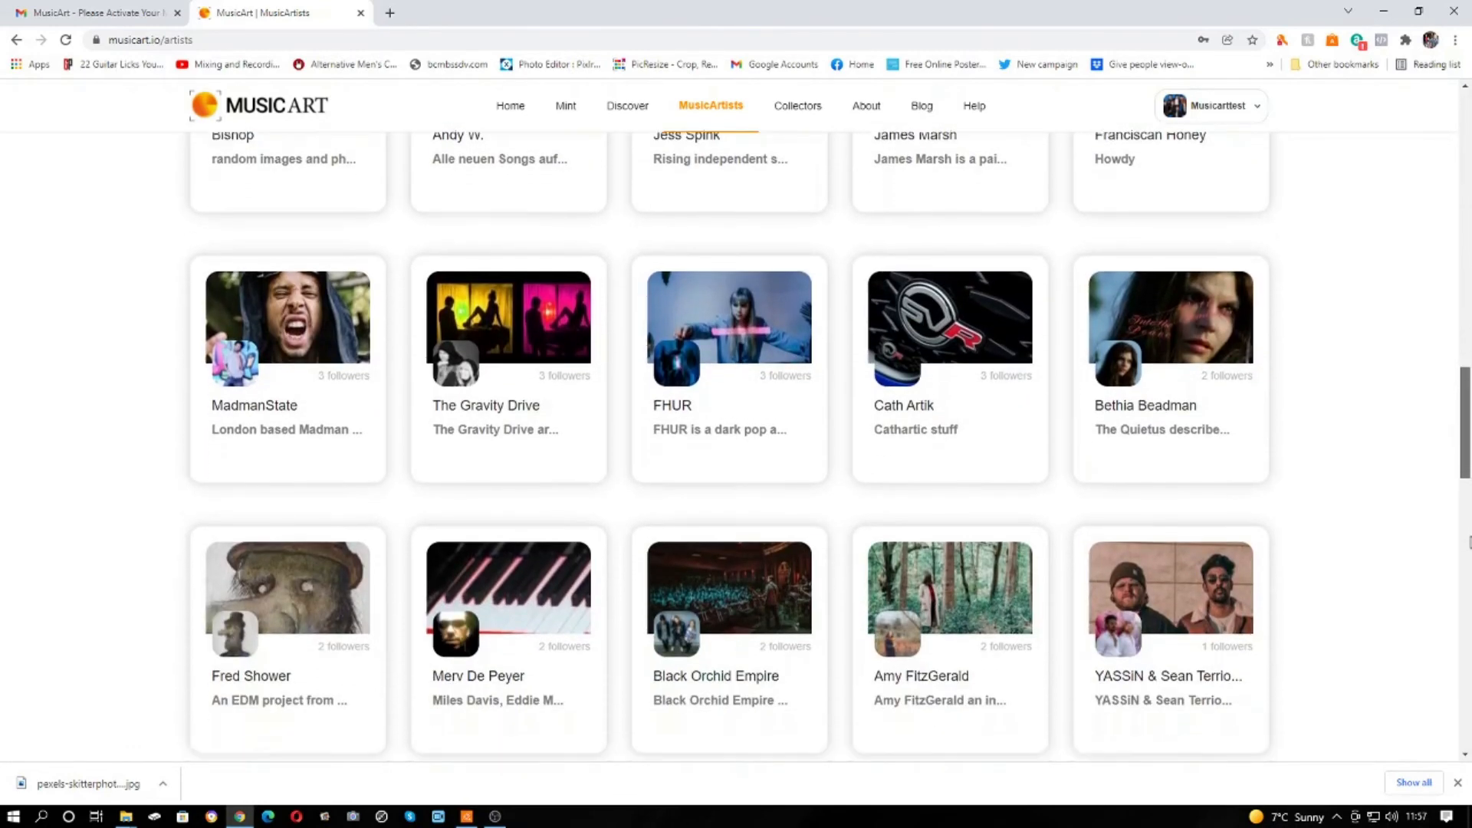
pyautogui.scroll(-3)
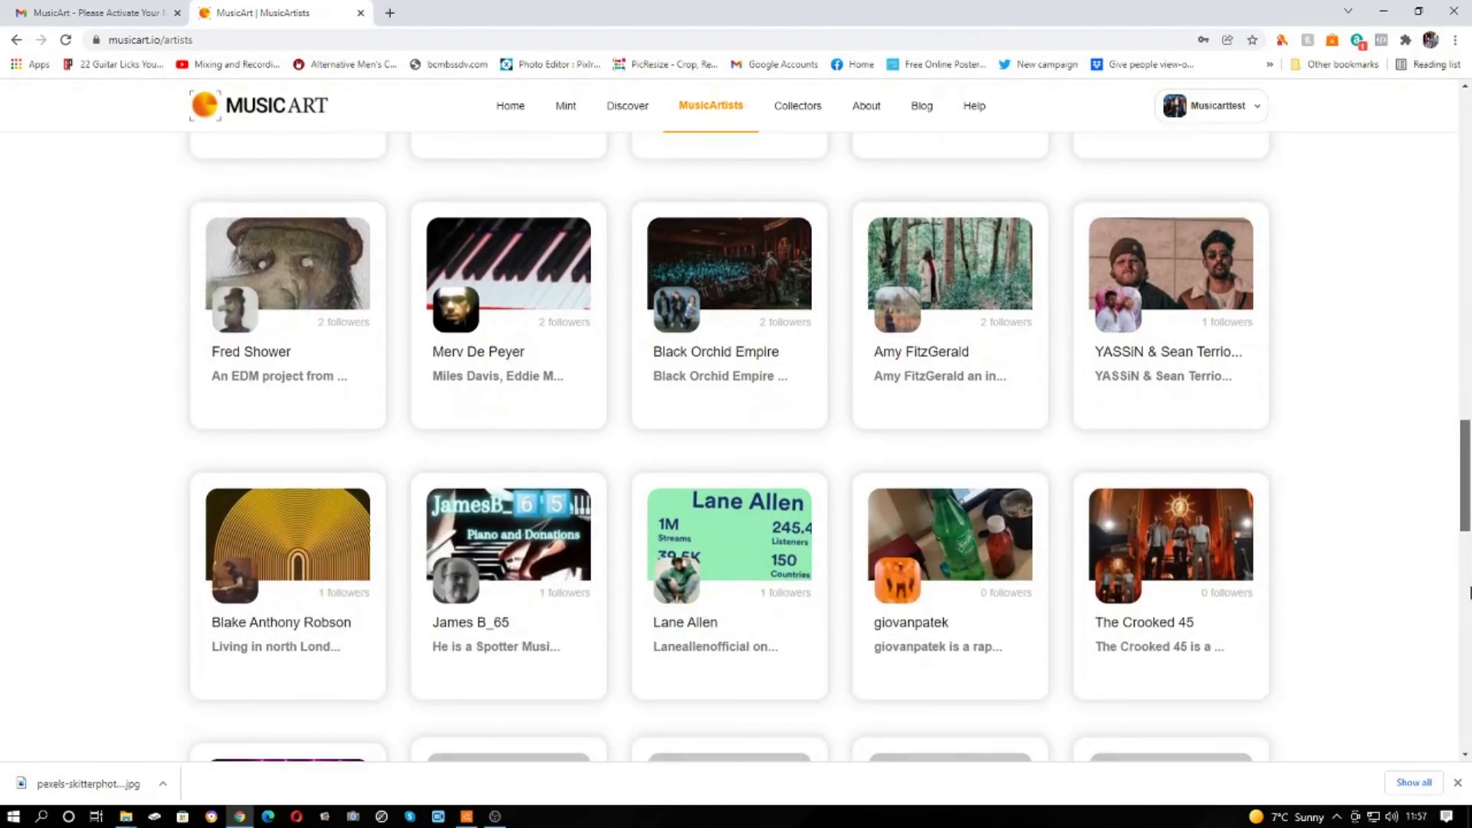
pyautogui.scroll(-3)
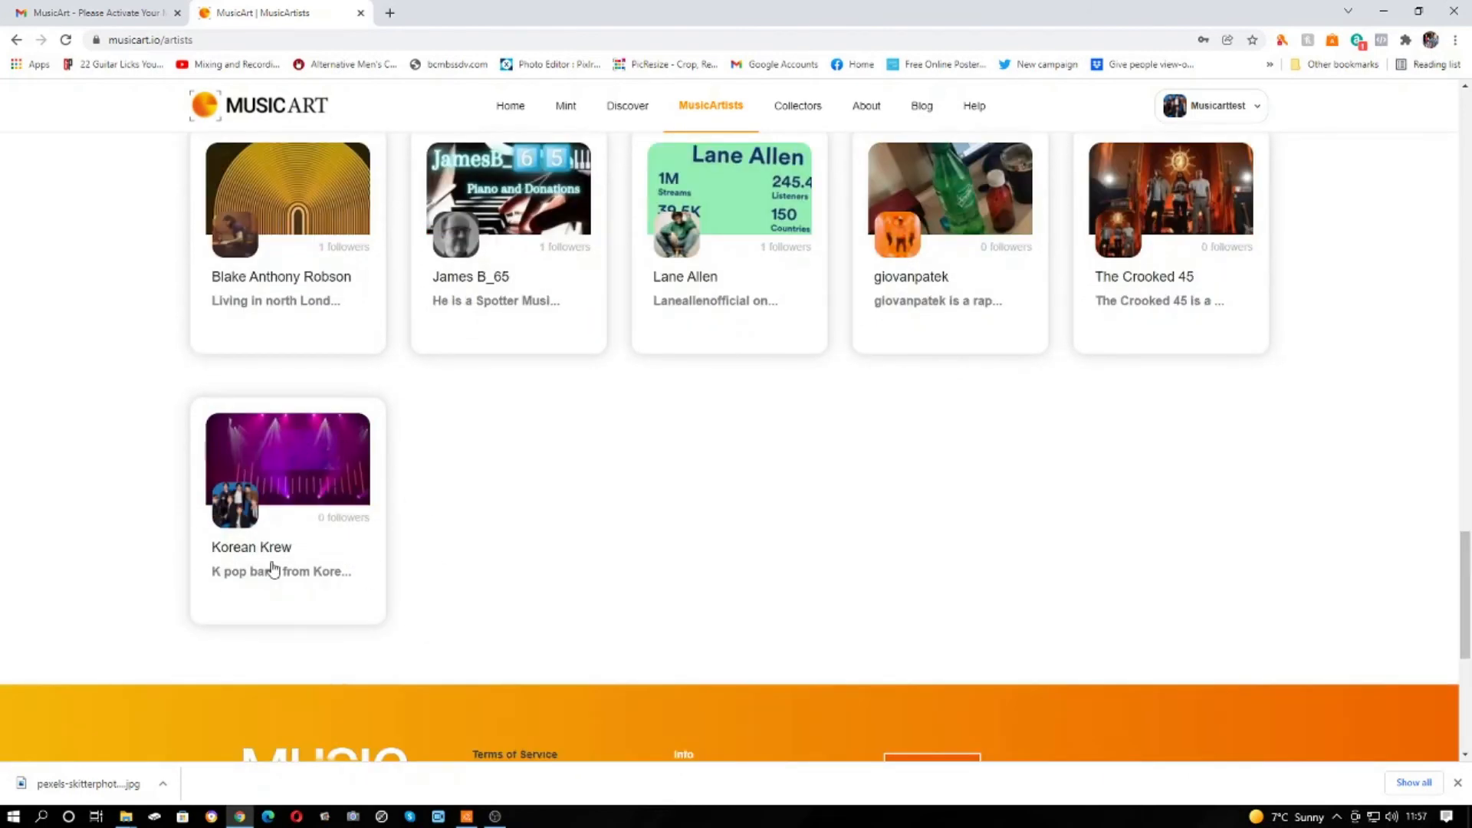
pyautogui.moveTo(314, 472)
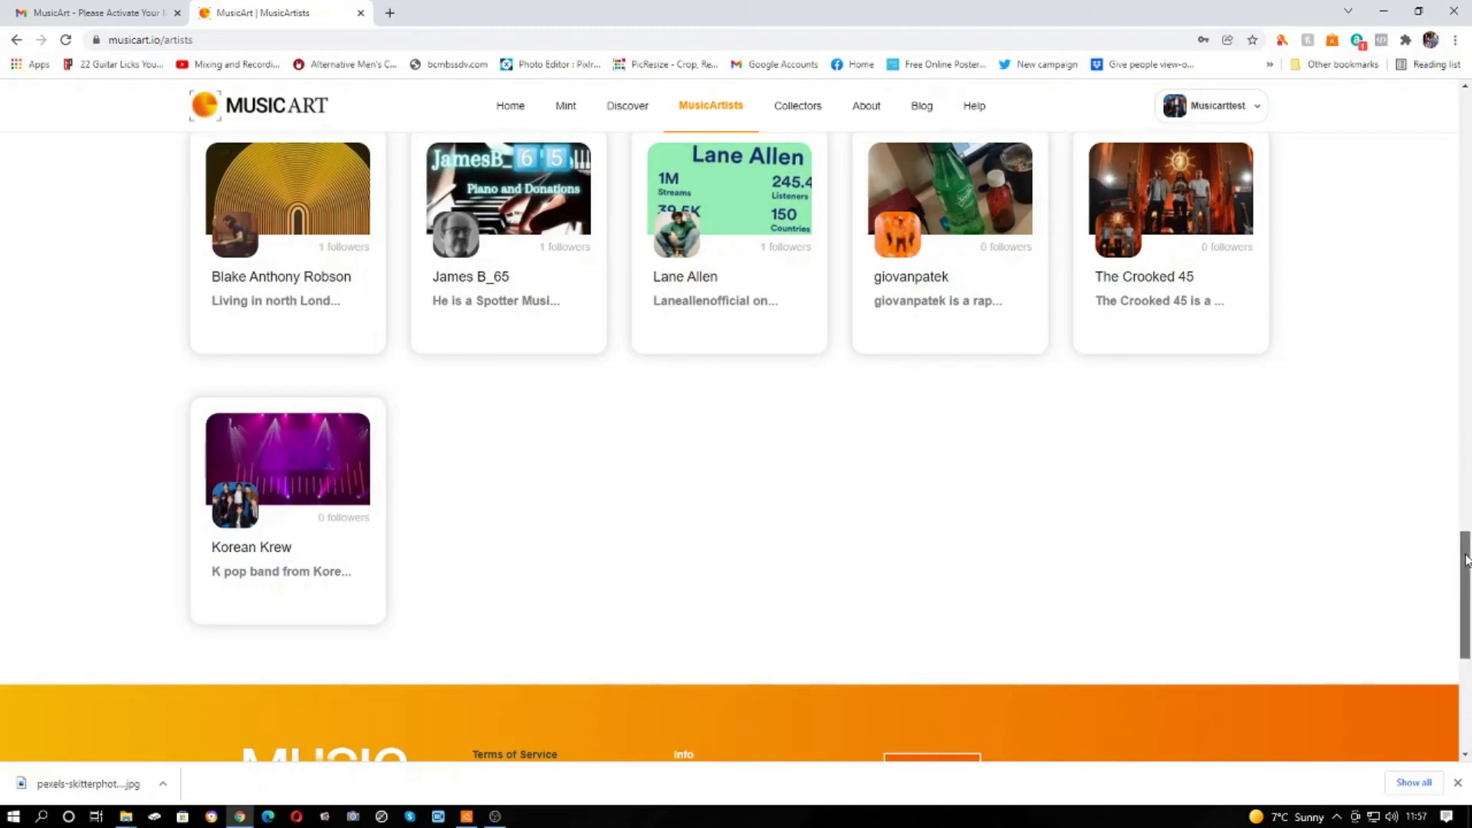
pyautogui.scroll(3)
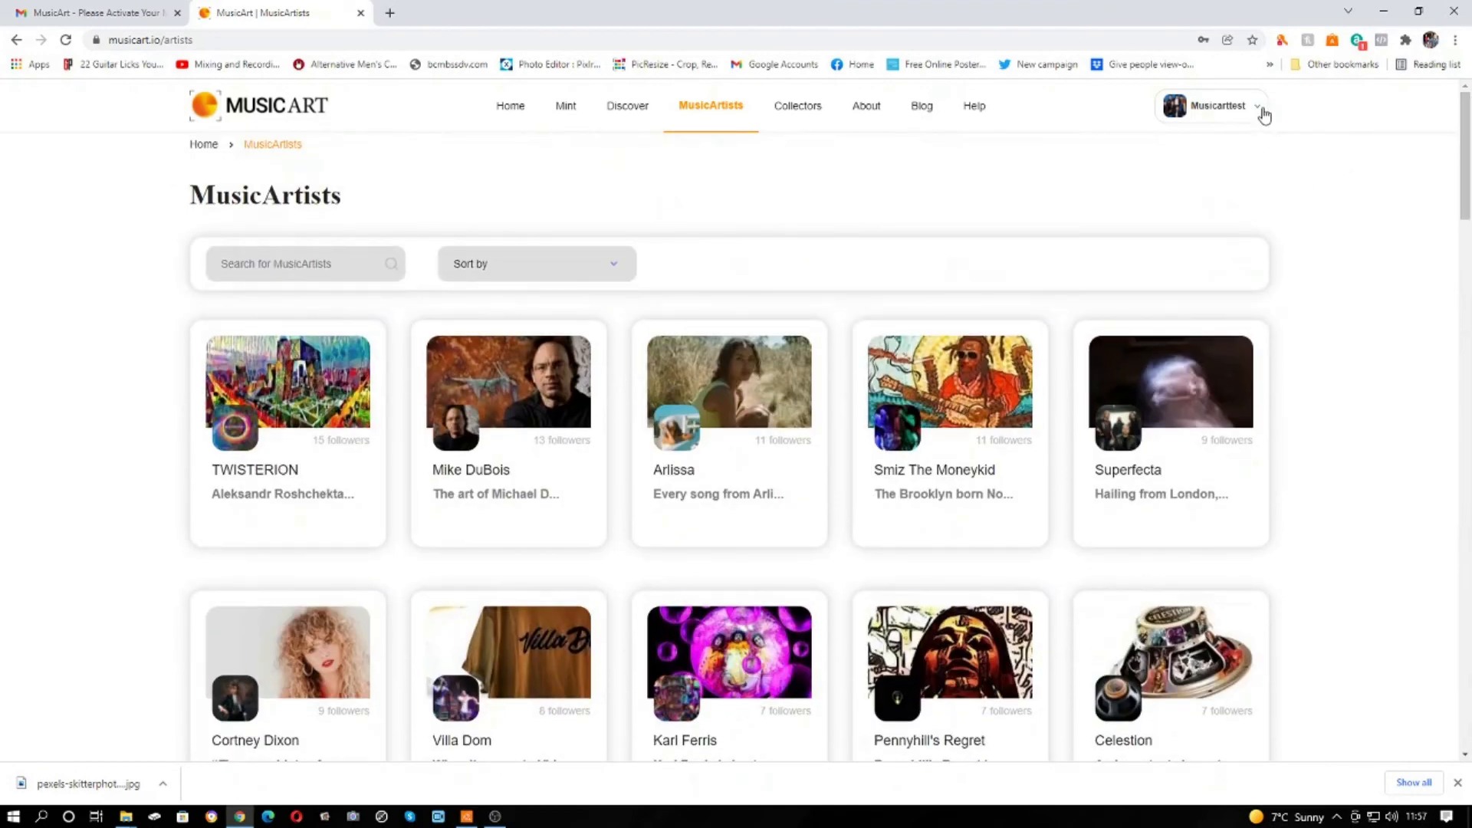
pyautogui.moveTo(1241, 184)
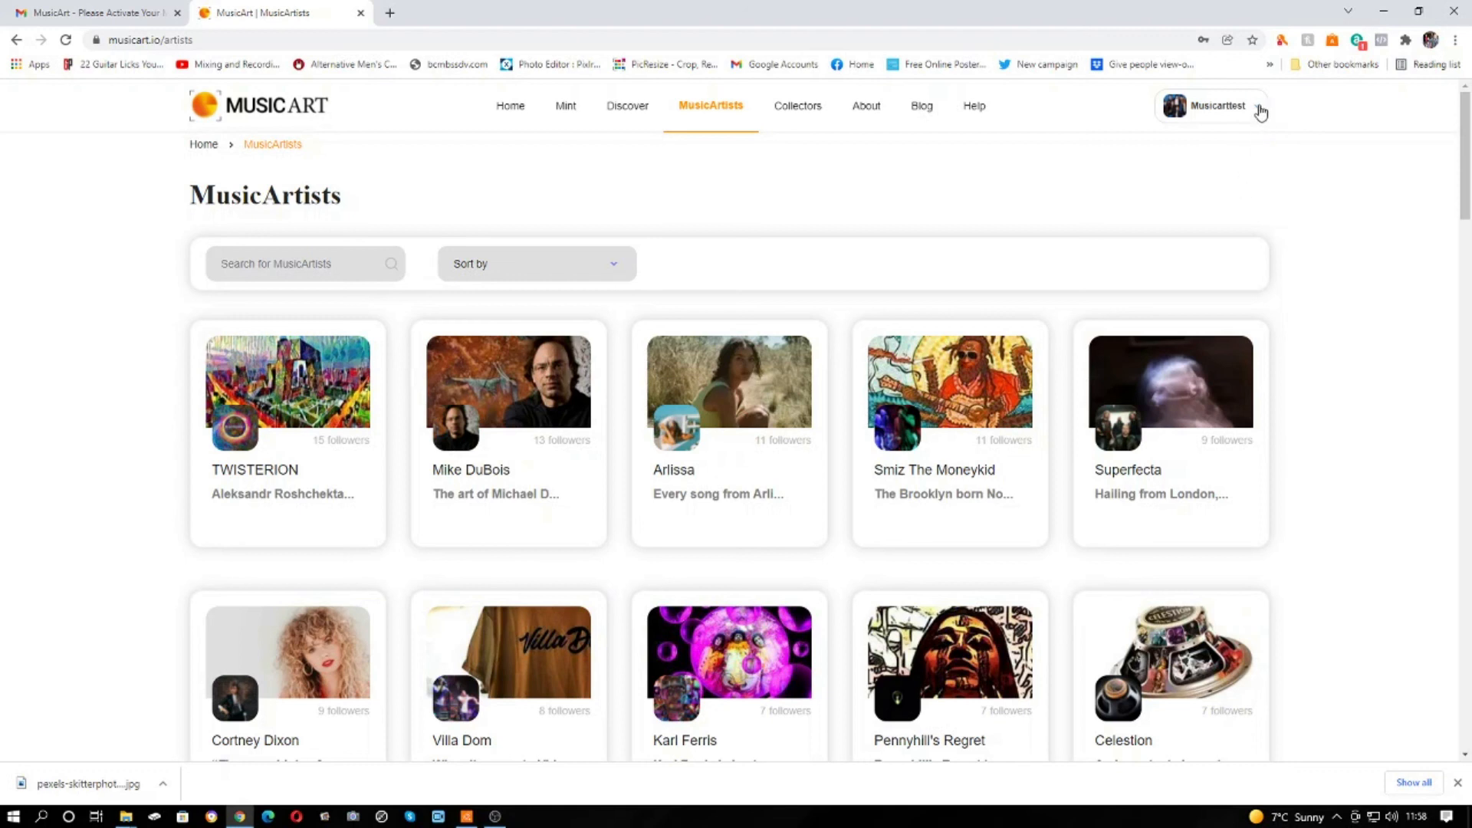
pyautogui.moveTo(842, 205)
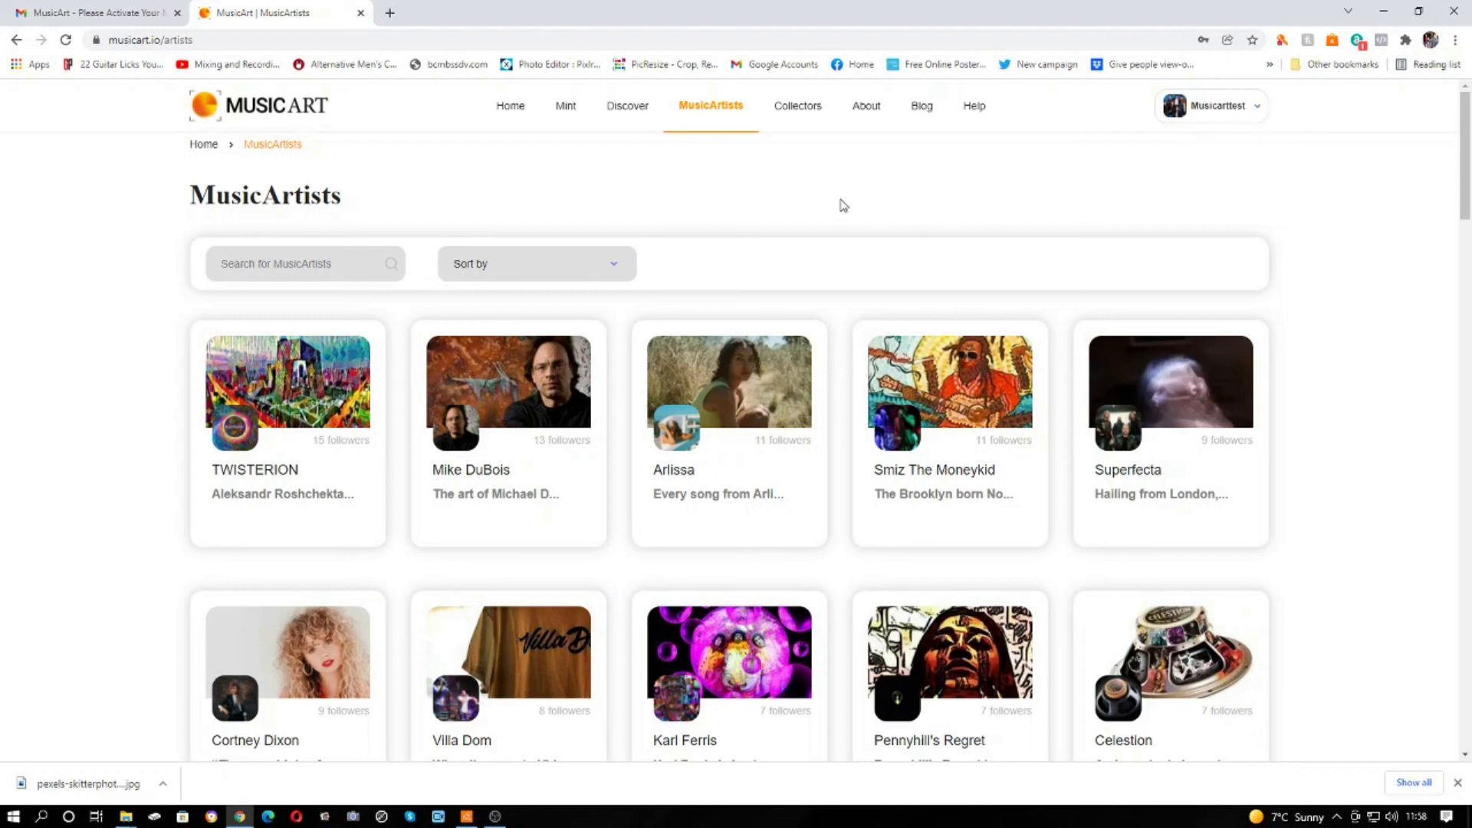
pyautogui.click(568, 106)
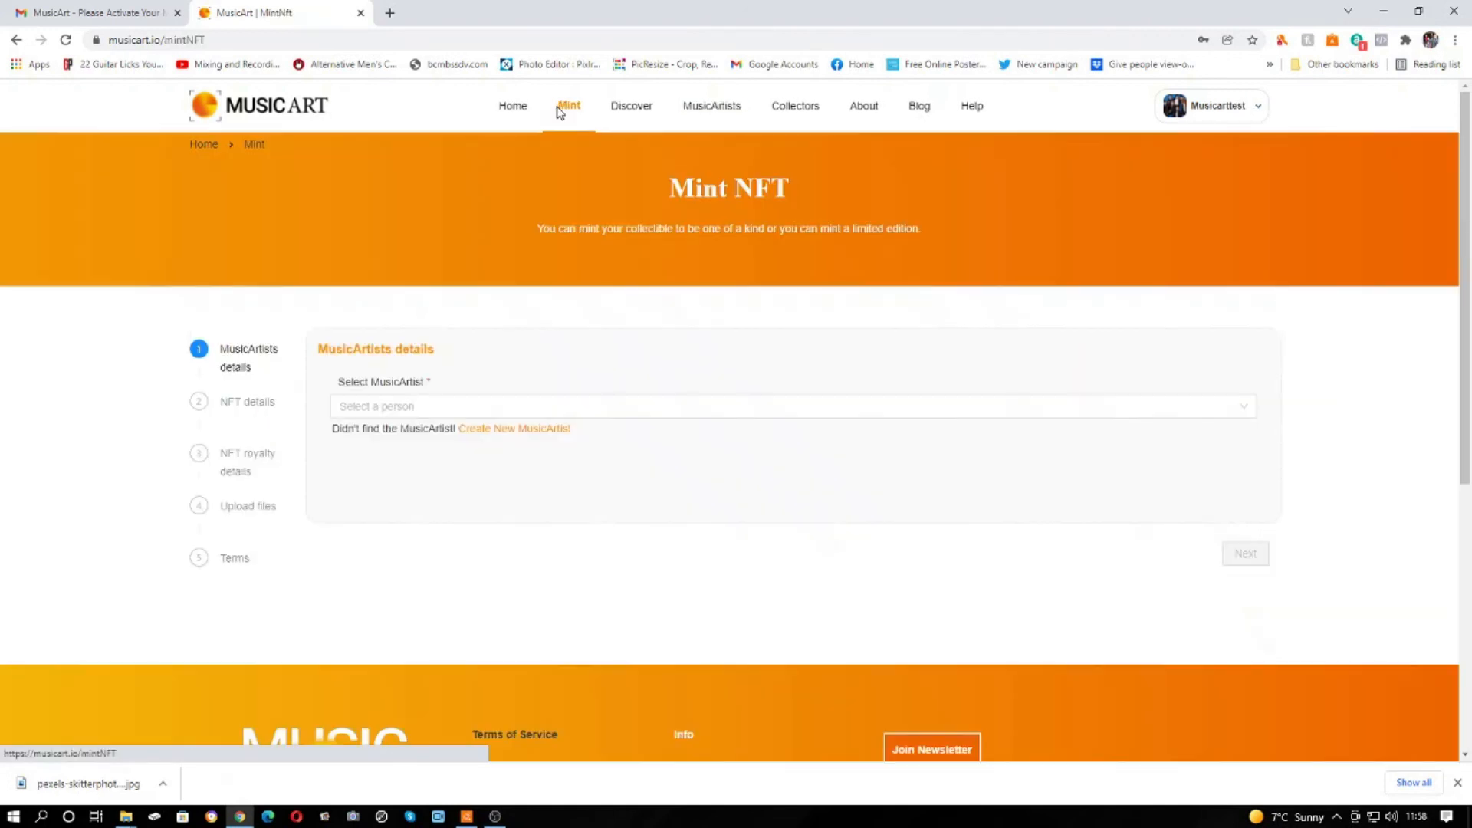